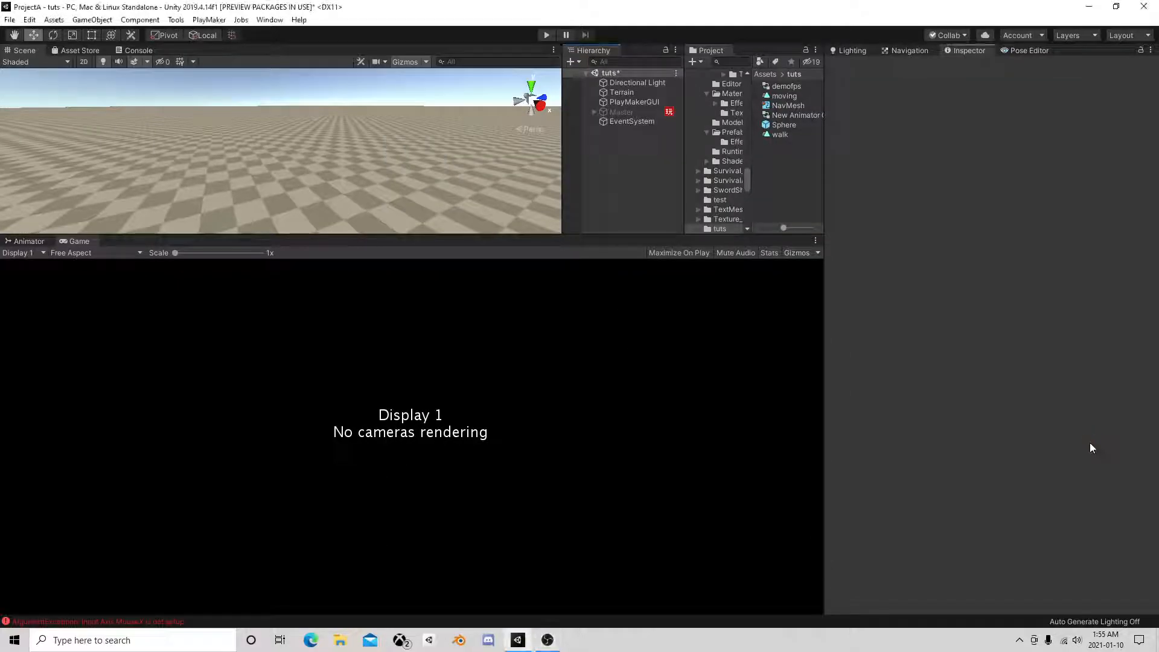
mouse_move(798, 434)
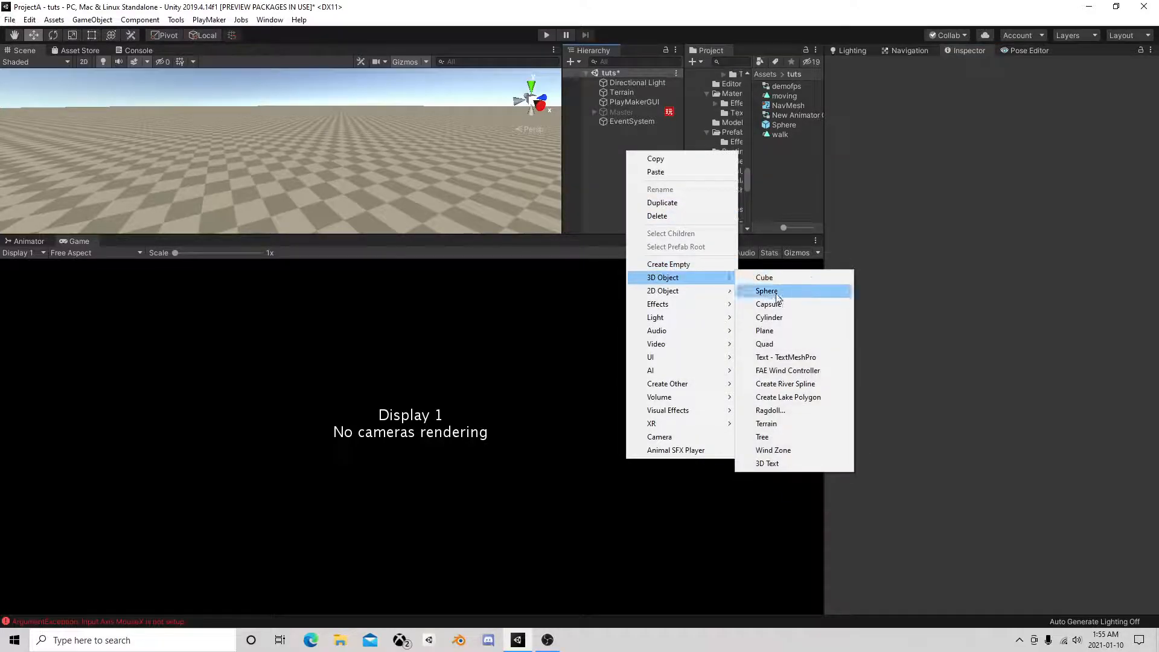
Add a Capsule to the scene and create an empty GameObject
click(767, 304)
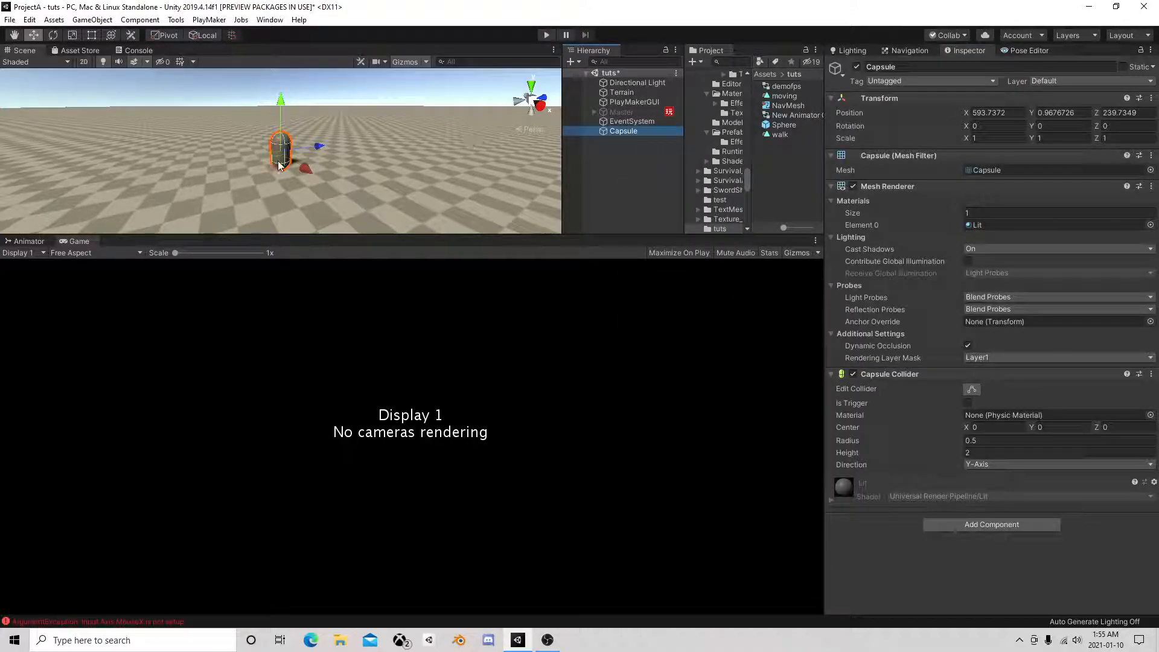
drag(281, 148, 319, 181)
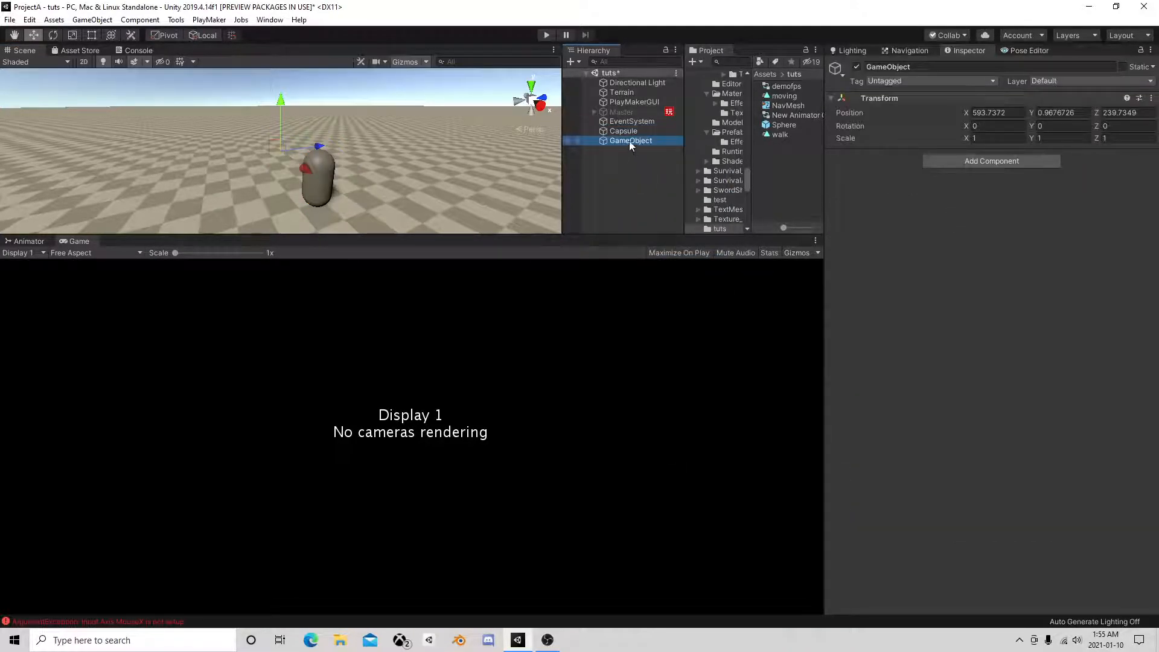
Nest an empty child holding a Camera under GameObject, positioned at Y 4, Z -6
right_click(631, 141)
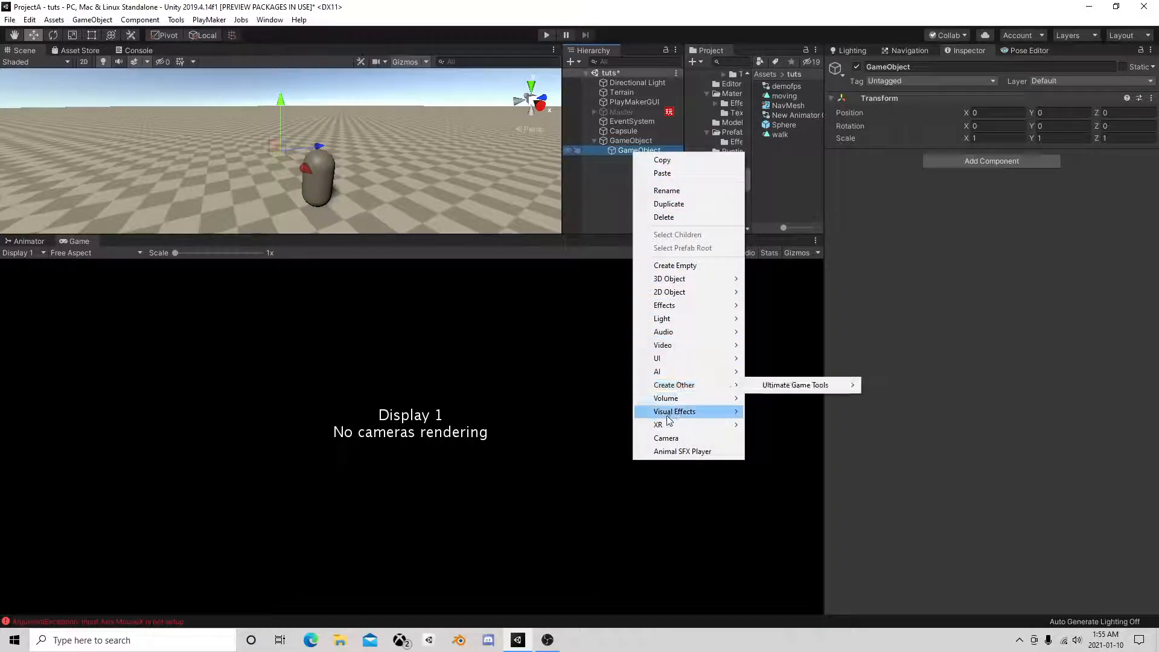
click(666, 438)
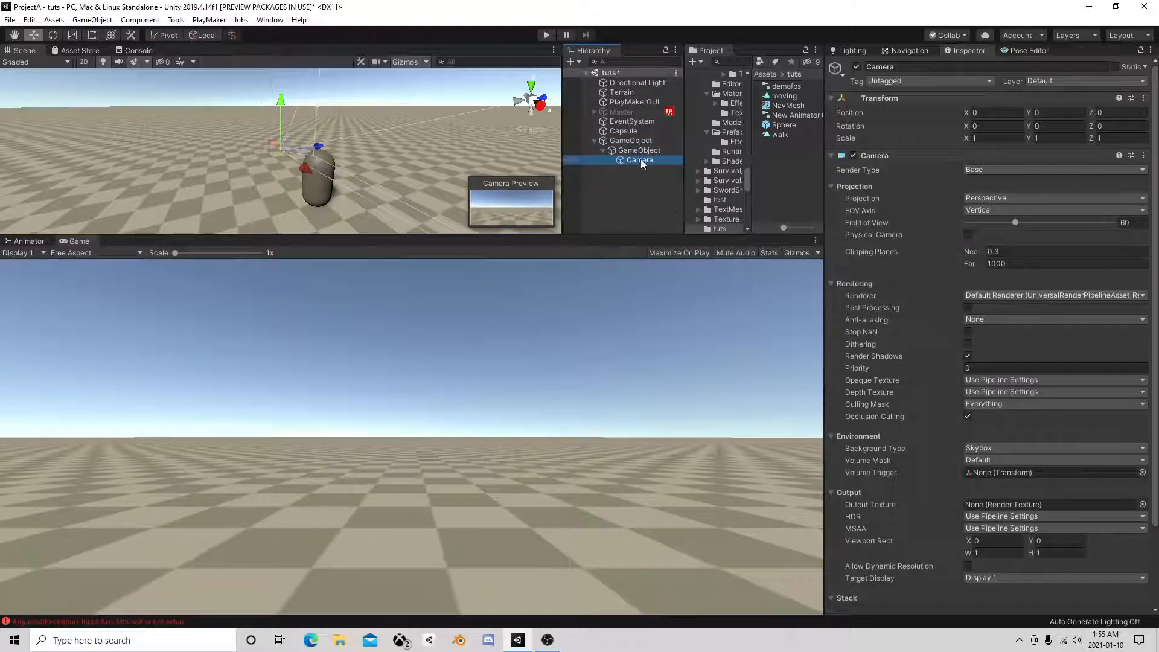
click(631, 141)
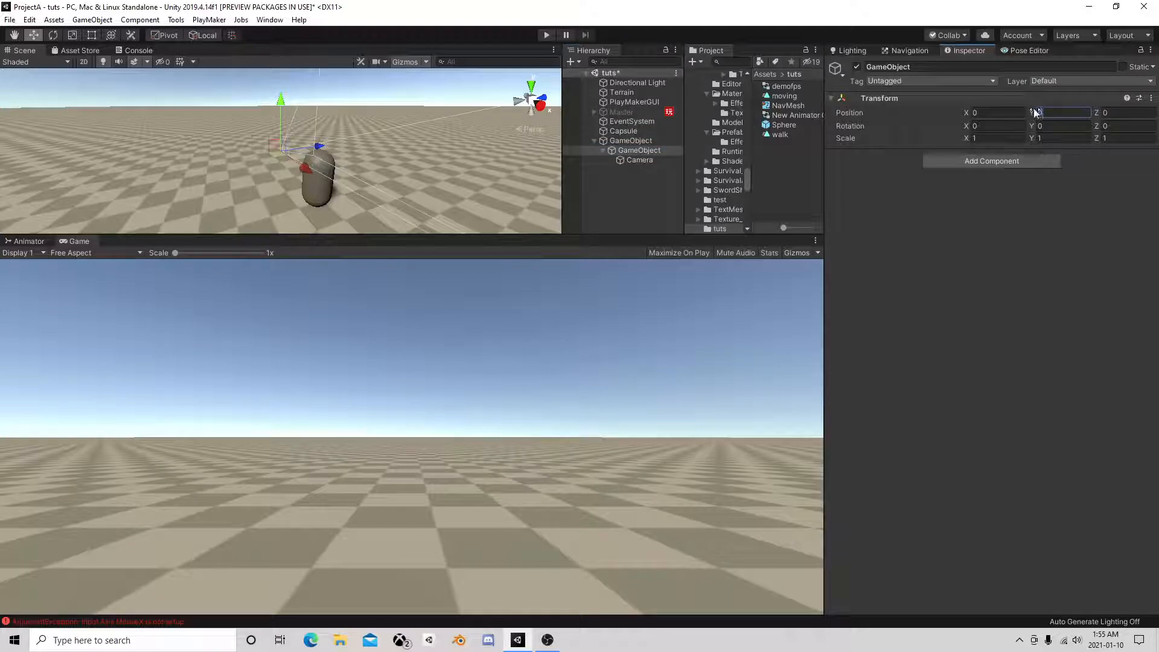
text(4)
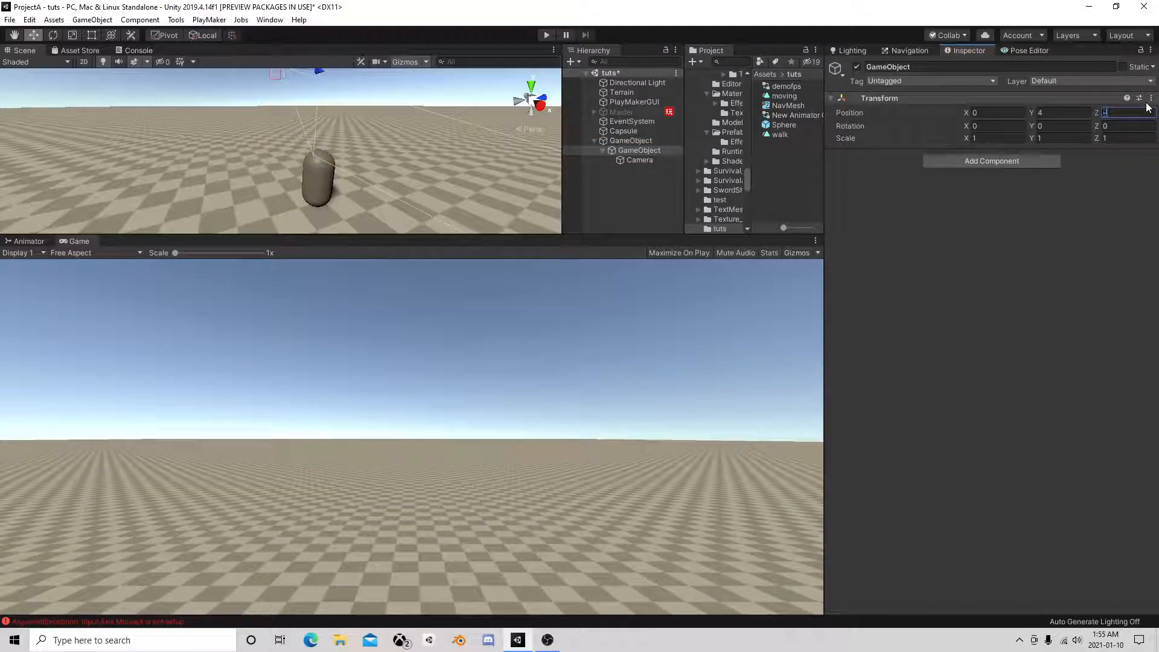
text(-6)
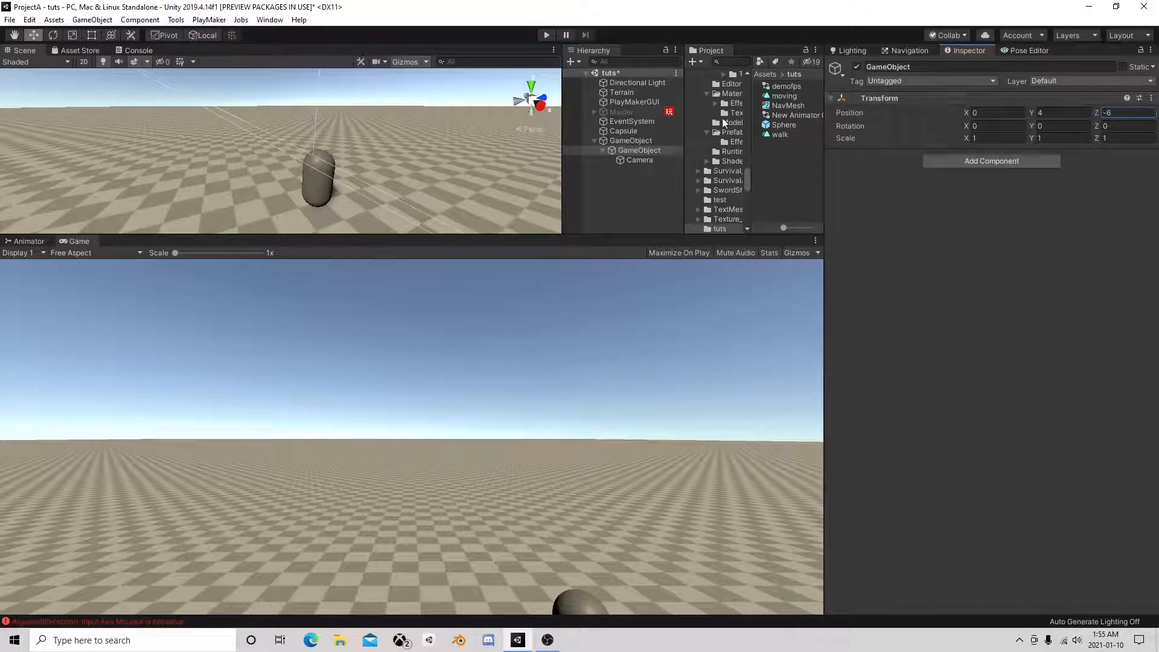
click(631, 141)
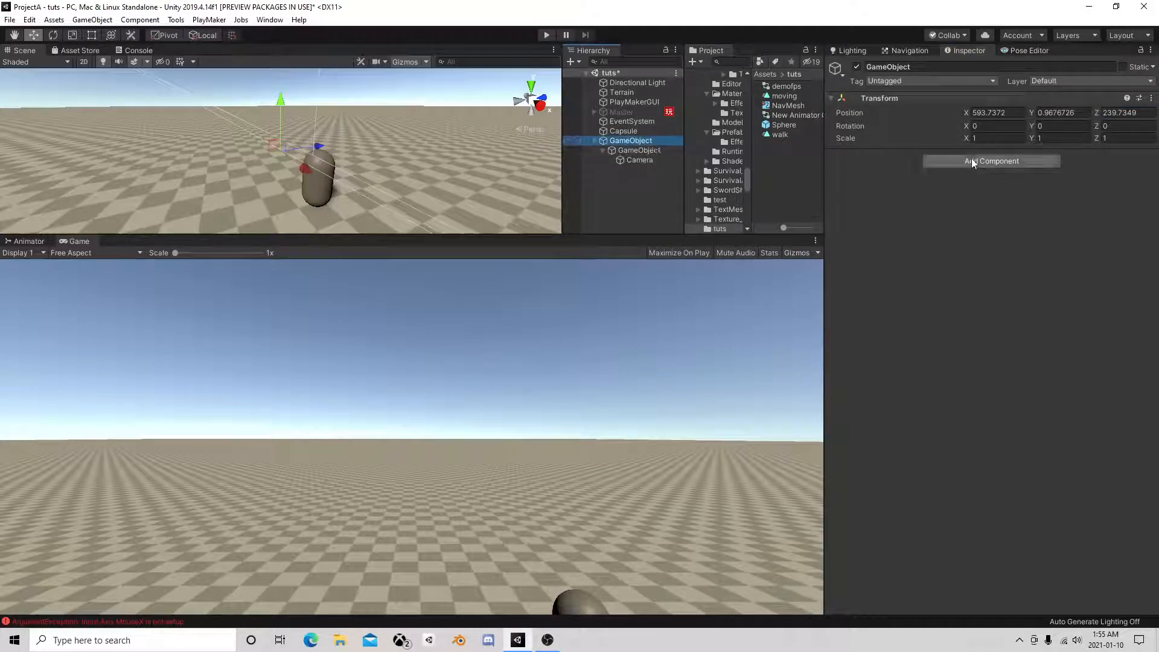
Add a PlayMakerFSM with Get Position reading the Capsule into a new 'player' variable
click(992, 160)
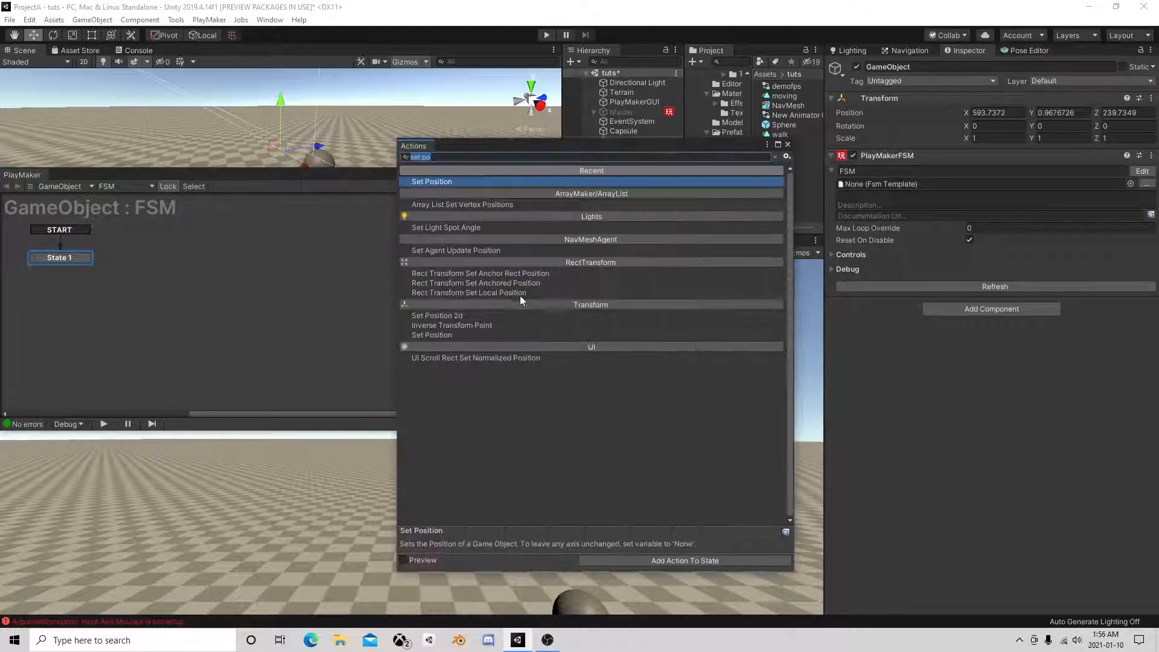
mouse_move(352, 303)
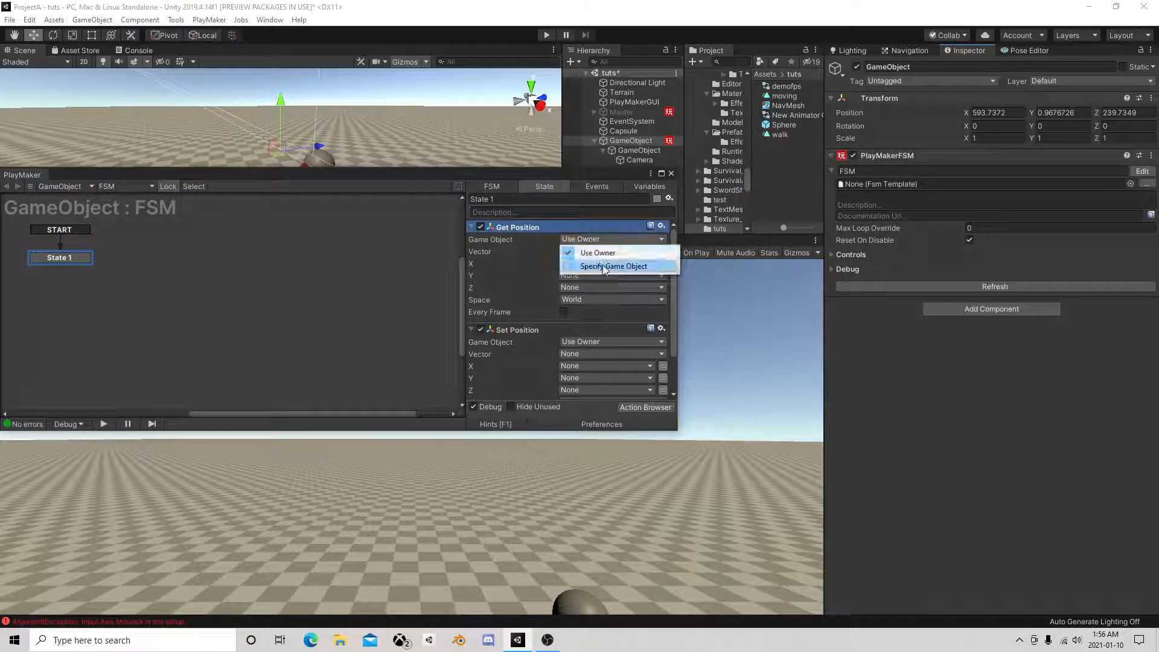
click(615, 266)
text(p)
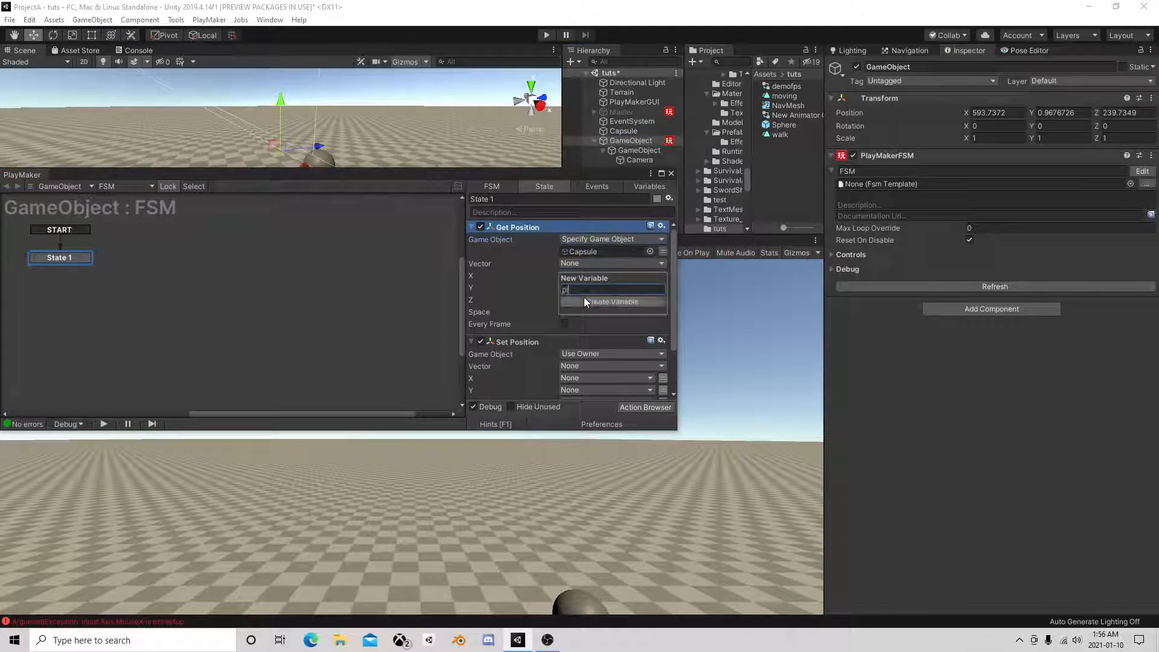
click(612, 300)
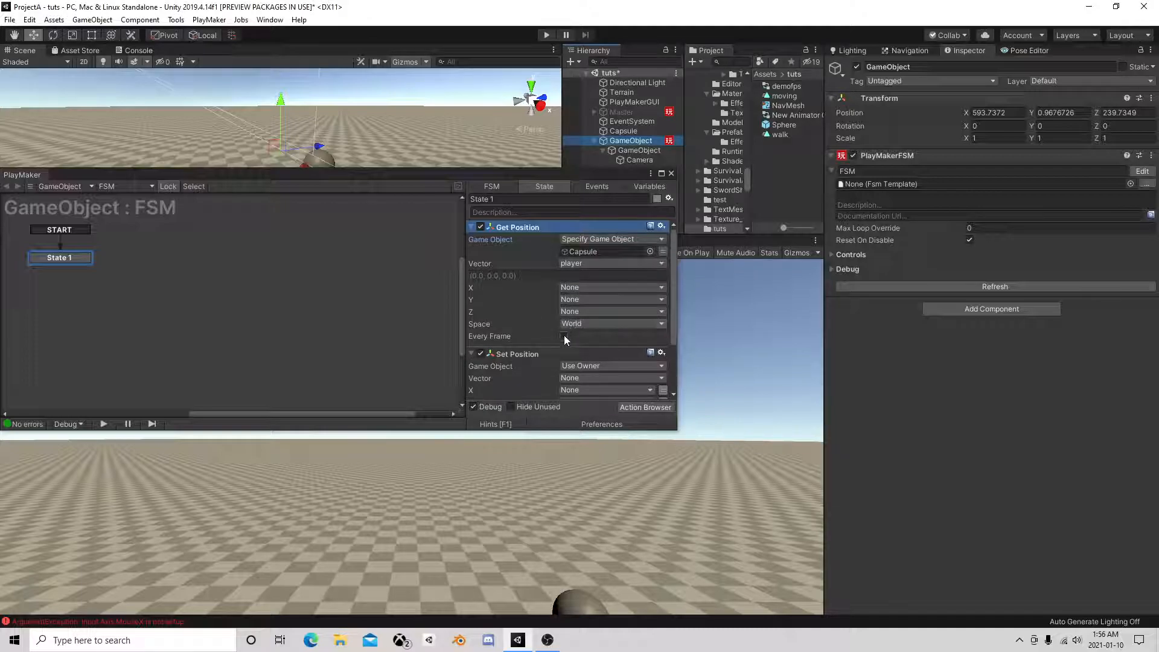
Add Set Position using the player variable in World space every frame
scroll(down, 3)
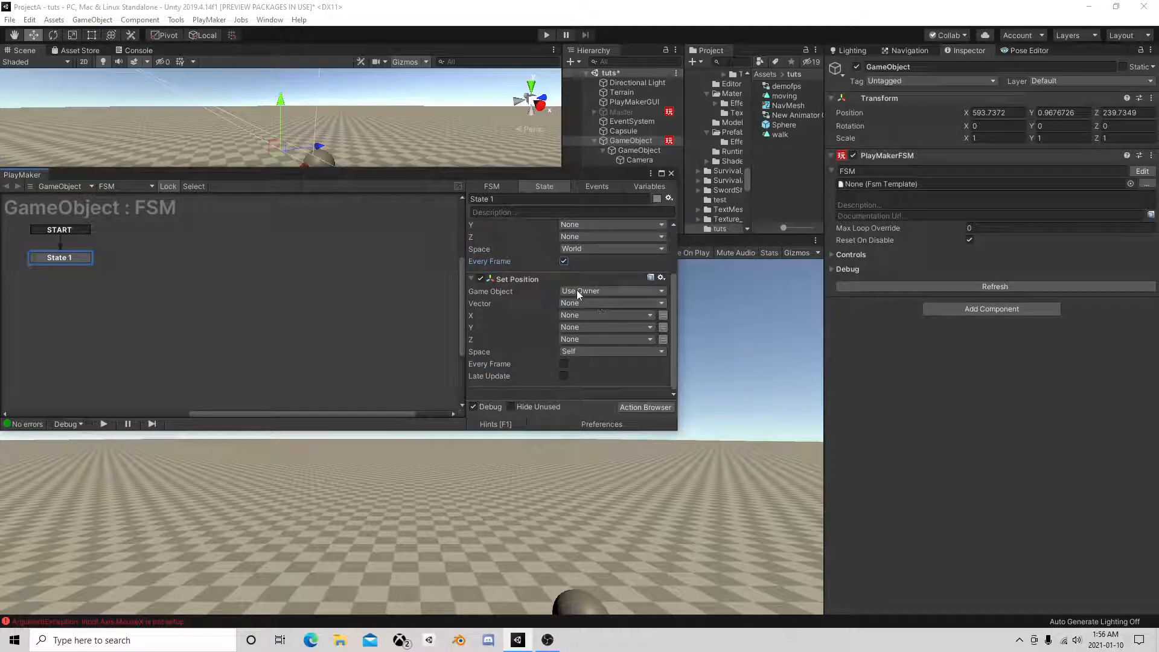
click(610, 303)
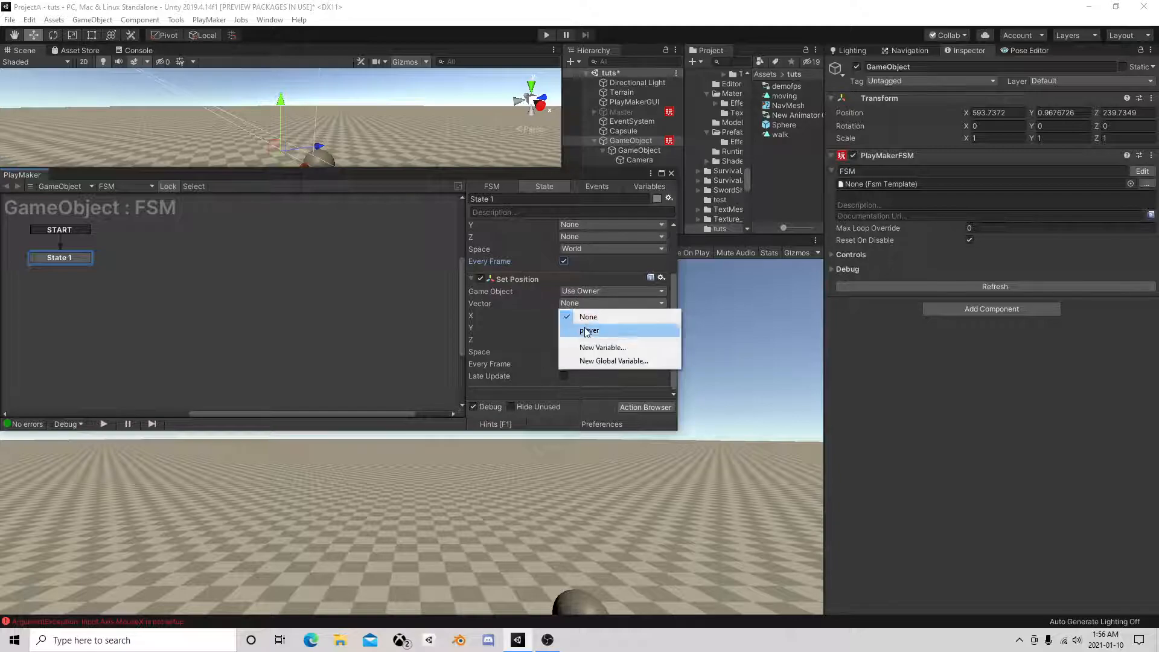
click(590, 330)
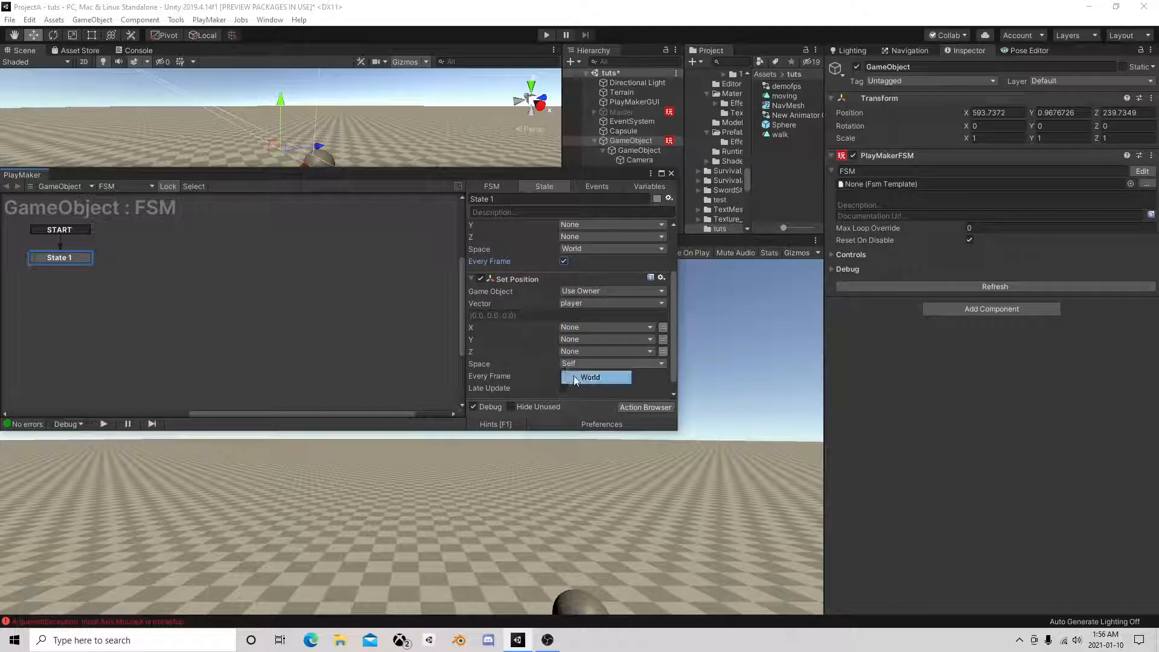
click(564, 376)
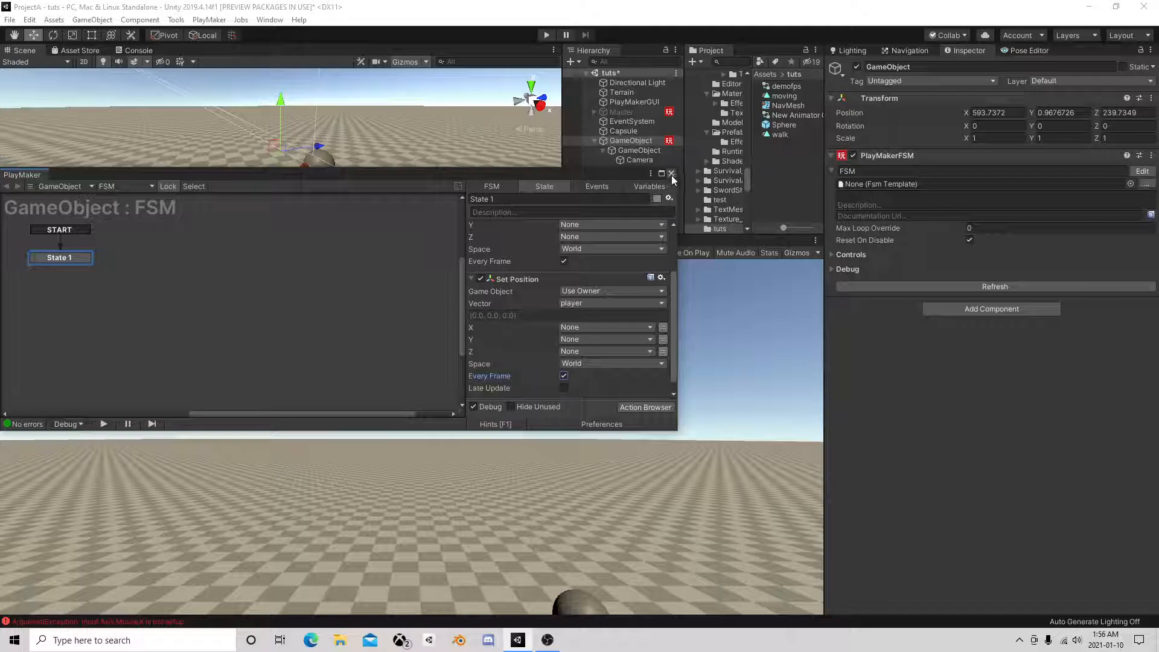
click(672, 174)
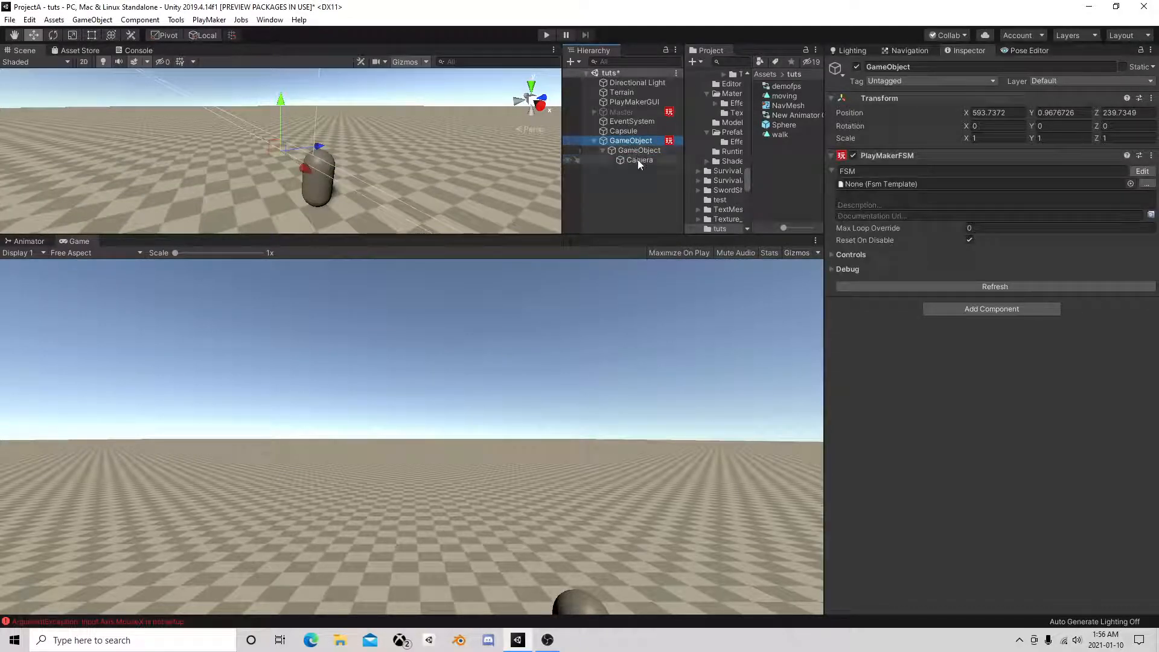
Give the child a Smooth Look At FSM: target Capsule, speed 99, Keep Vertical off, tolerance 0
click(638, 150)
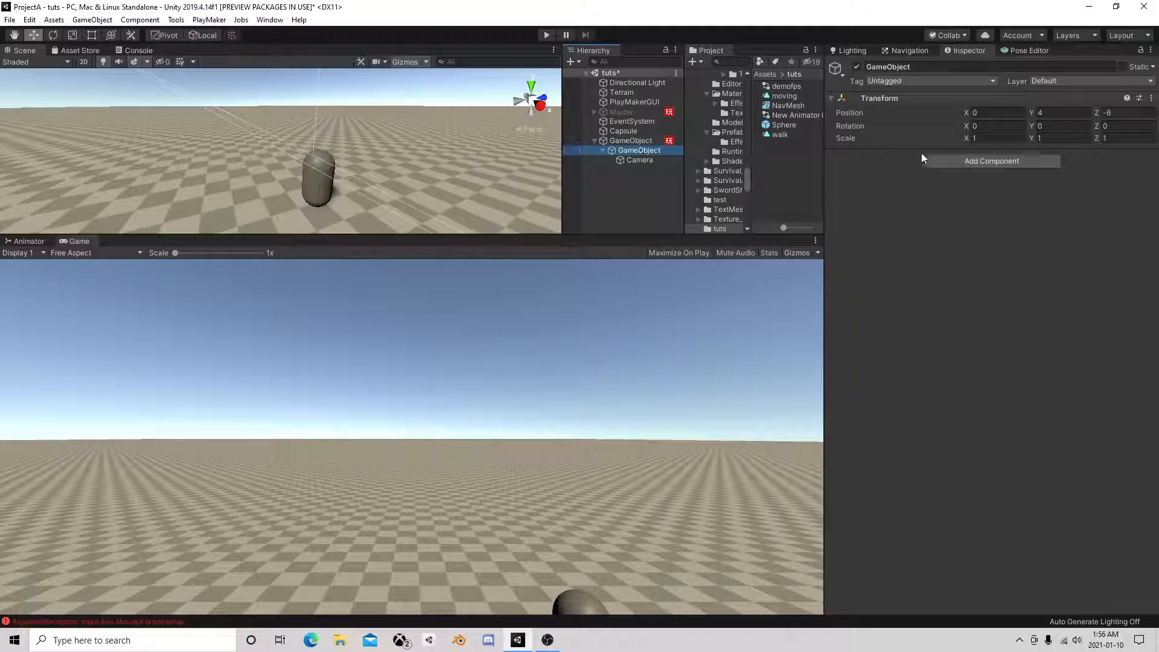
click(991, 160)
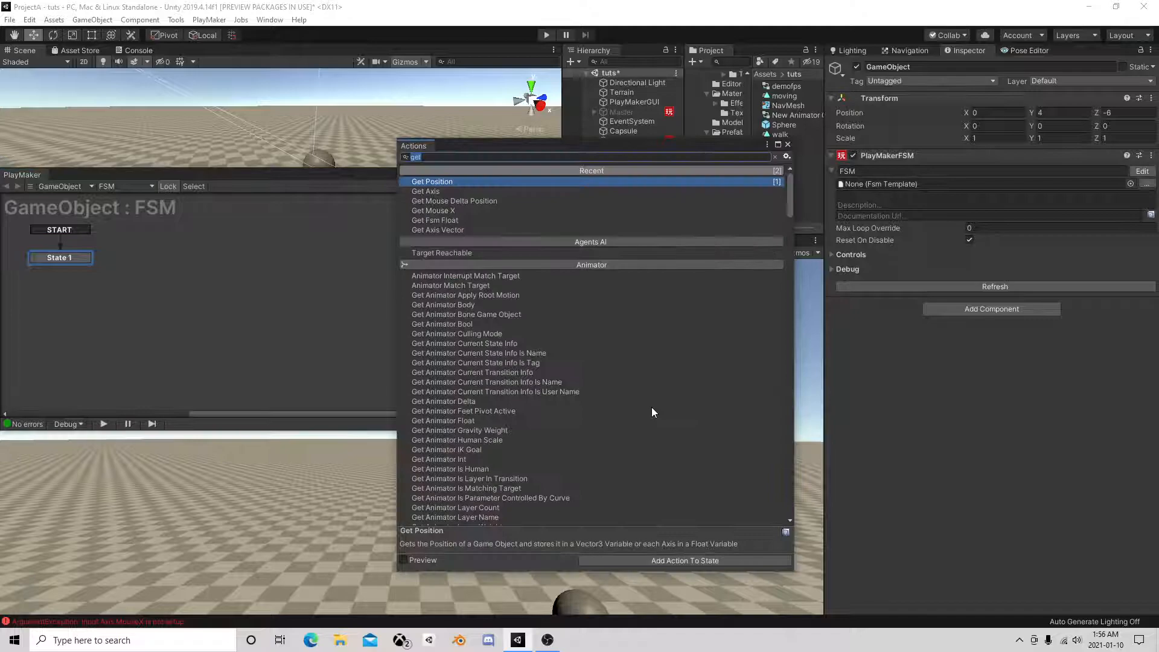
text(smol)
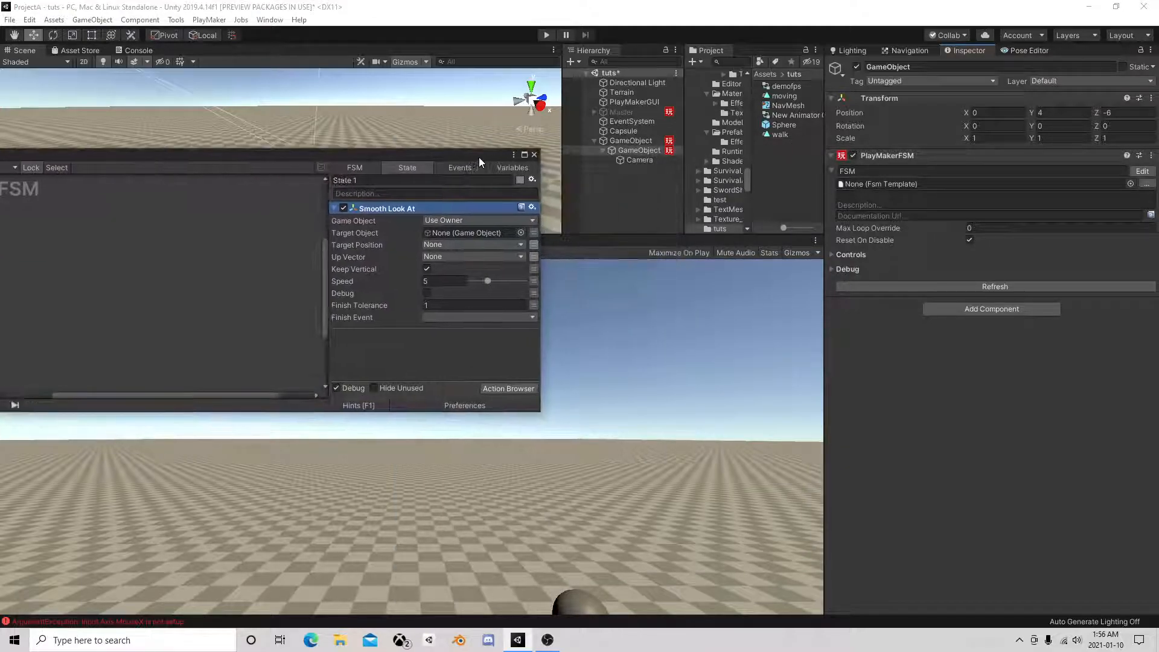
click(623, 132)
text(99)
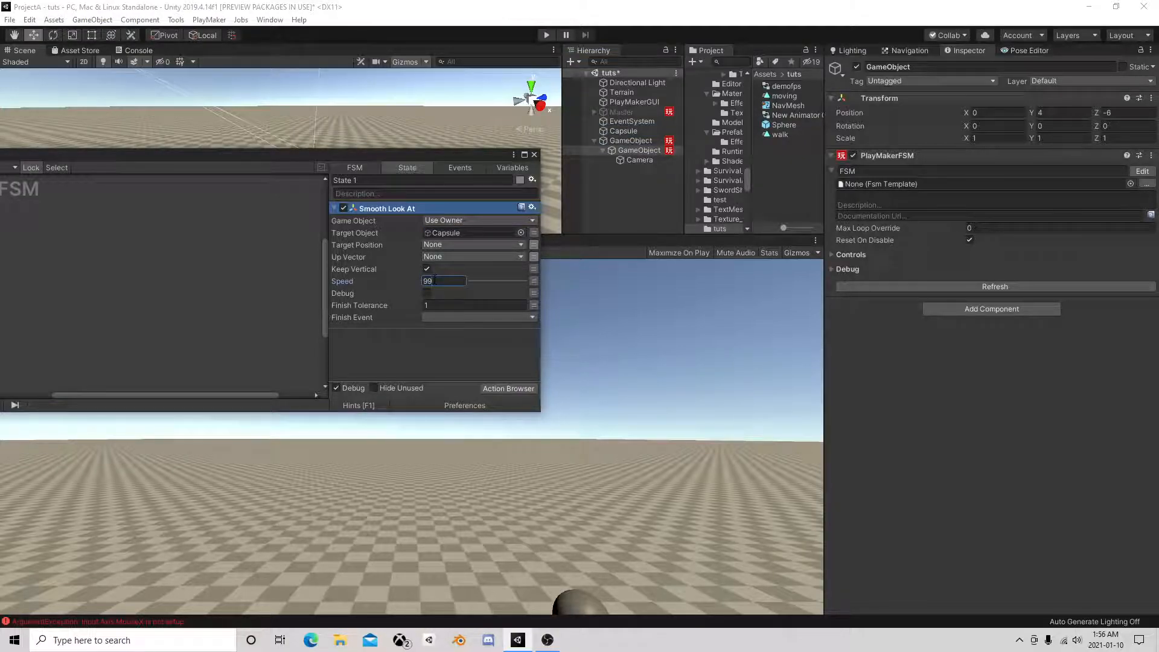
click(473, 304)
text(0)
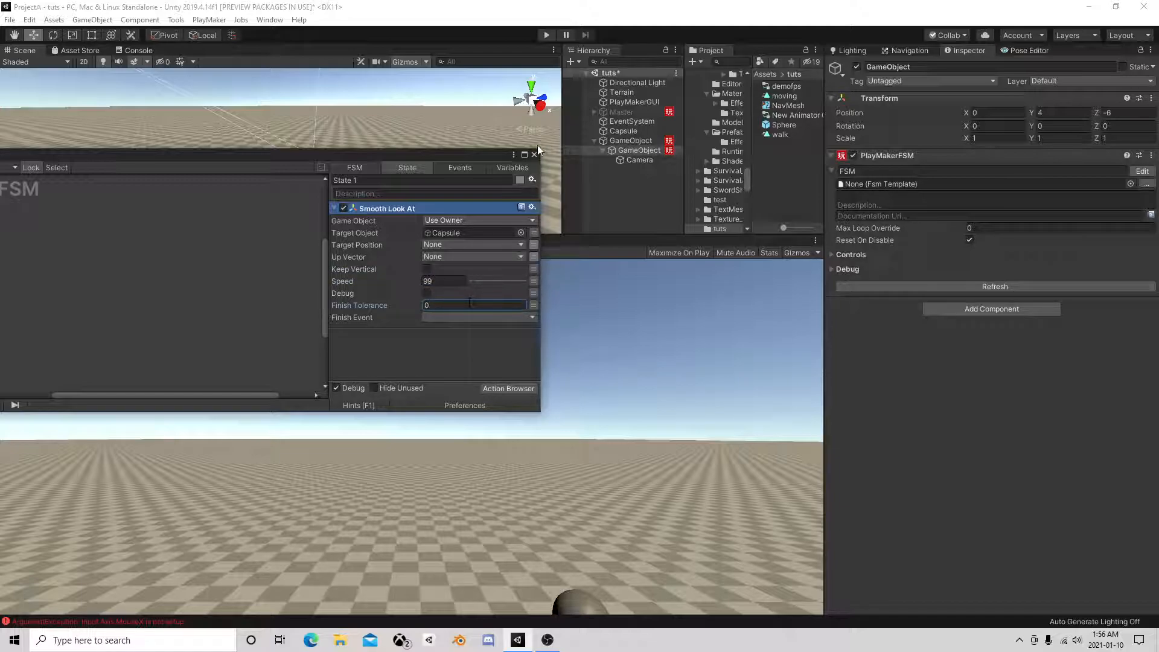
click(630, 141)
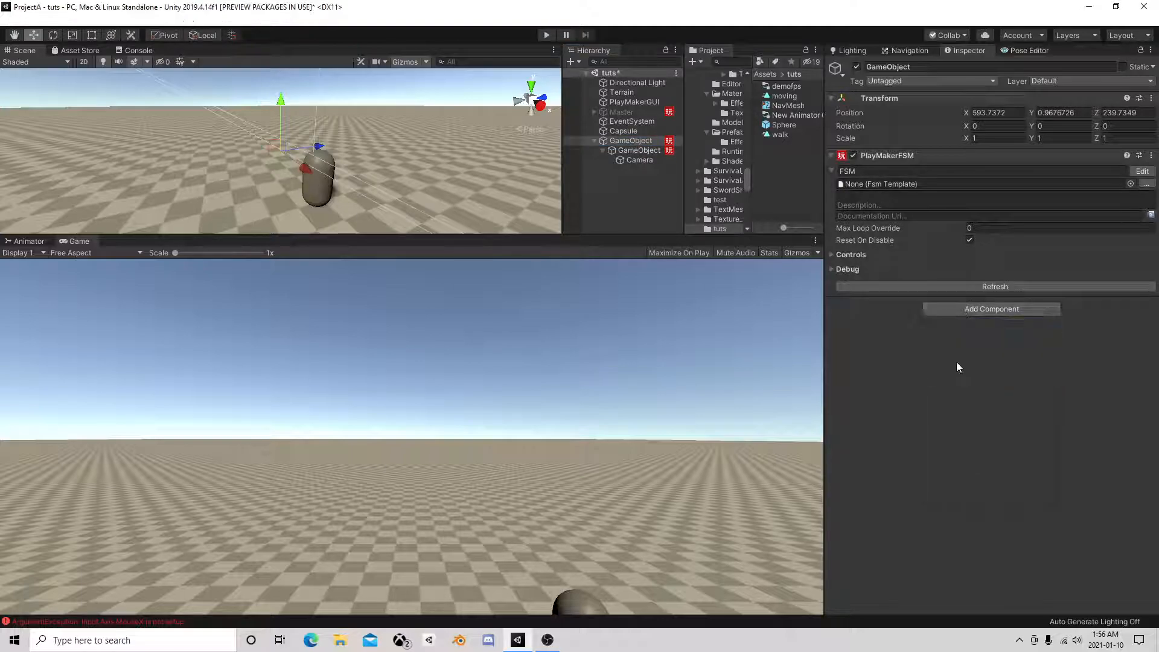
Add a second FSM named 'turn' with Get Axis and Rotate actions
click(991, 309)
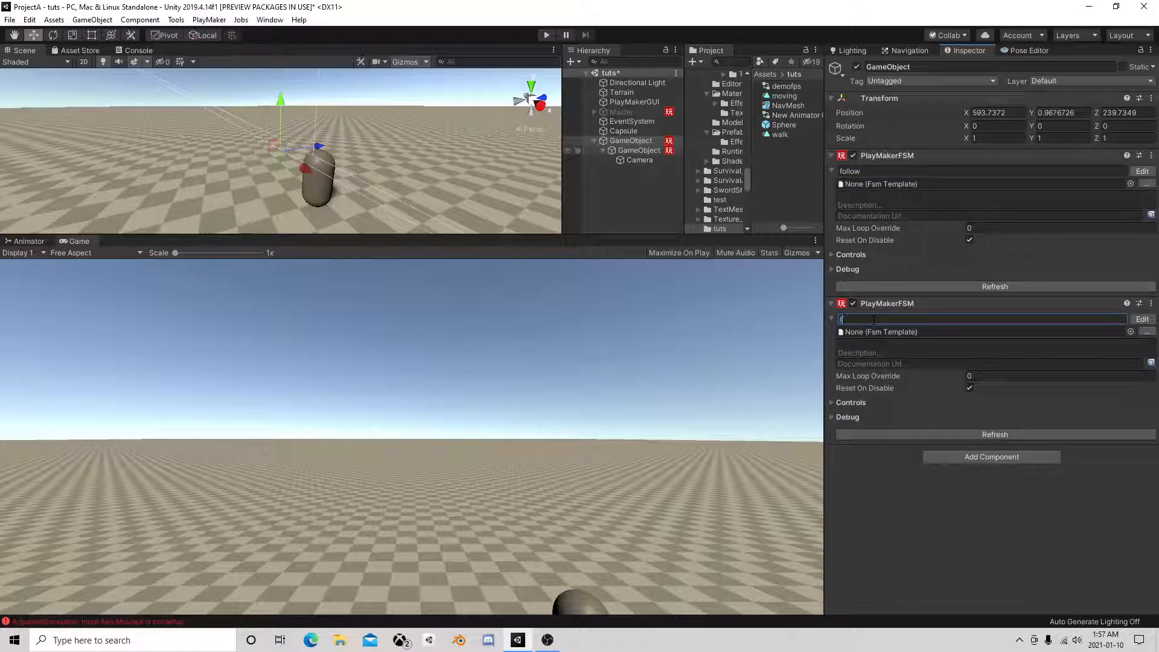
text(turn)
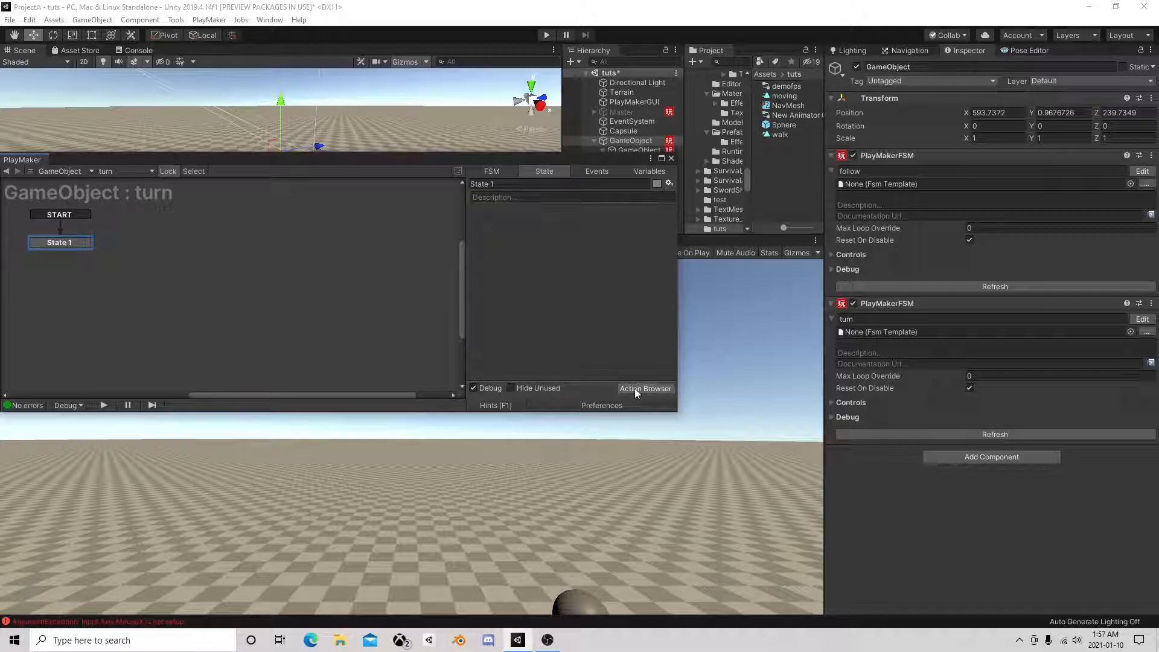
click(645, 388)
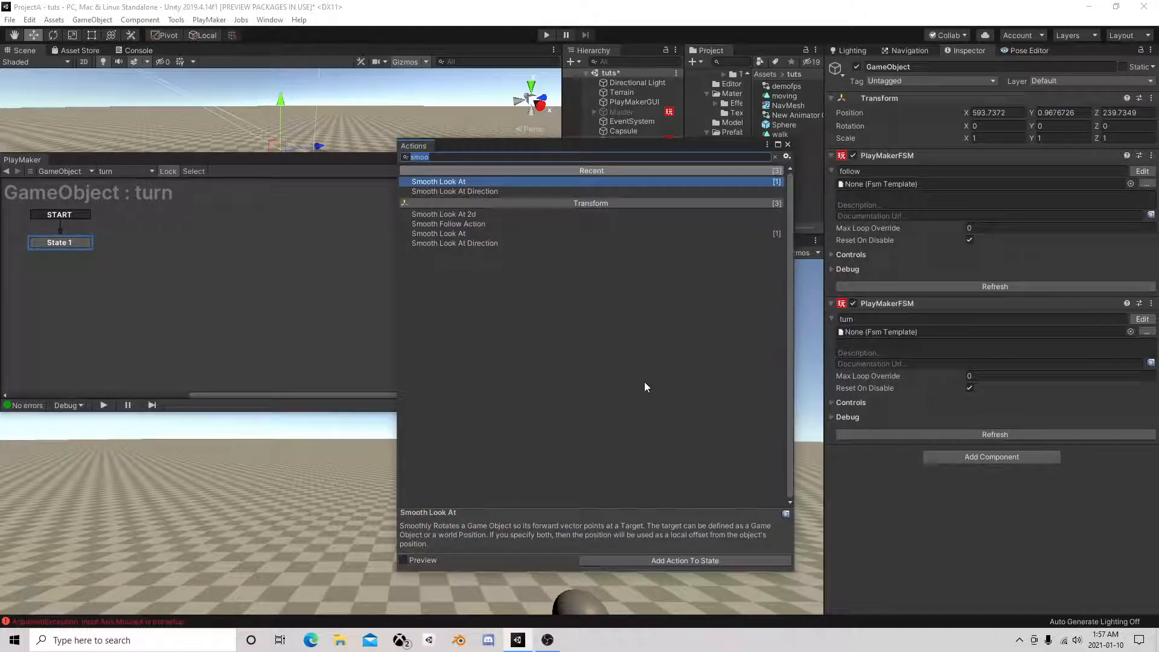
text(get)
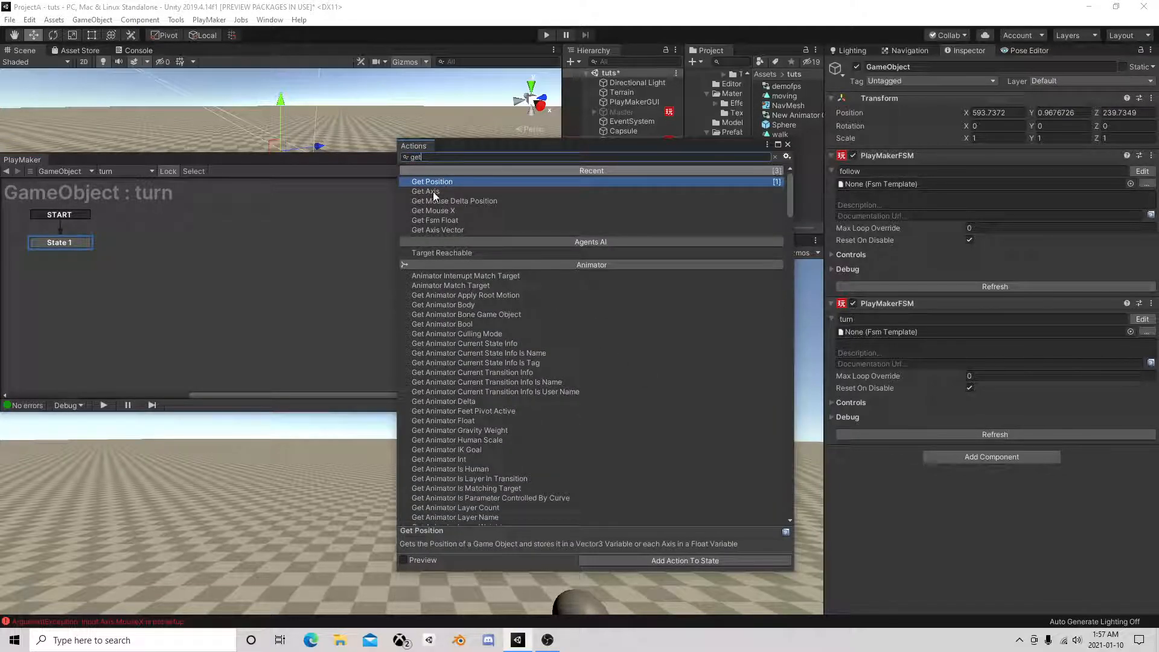
click(425, 181)
text(mul)
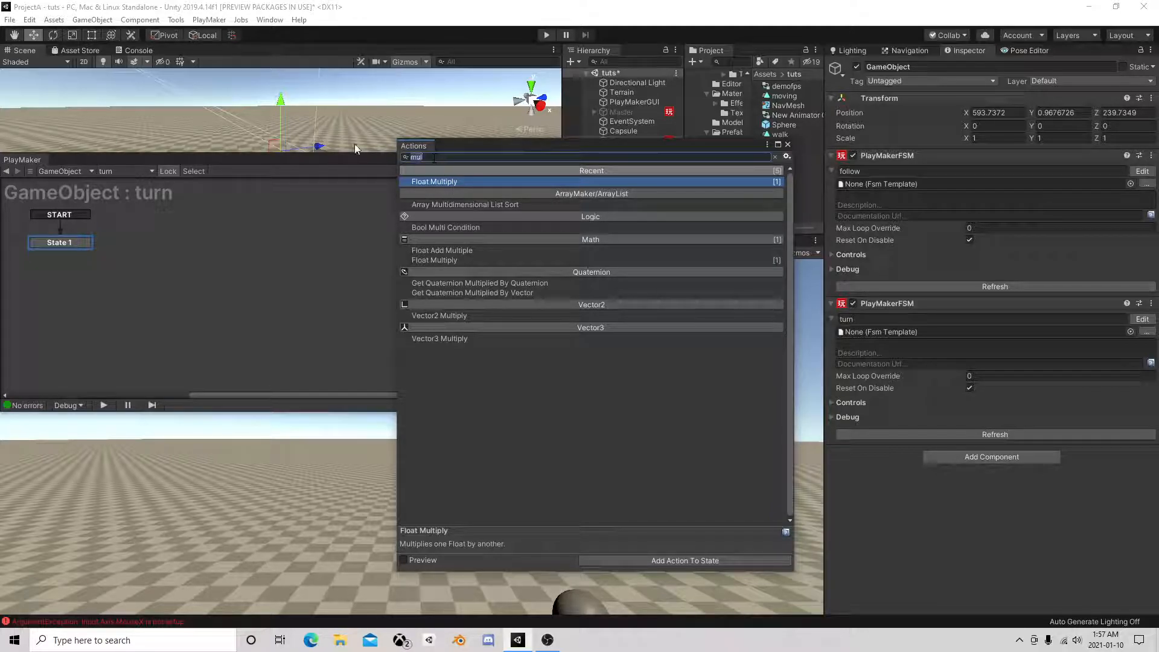
text(rot)
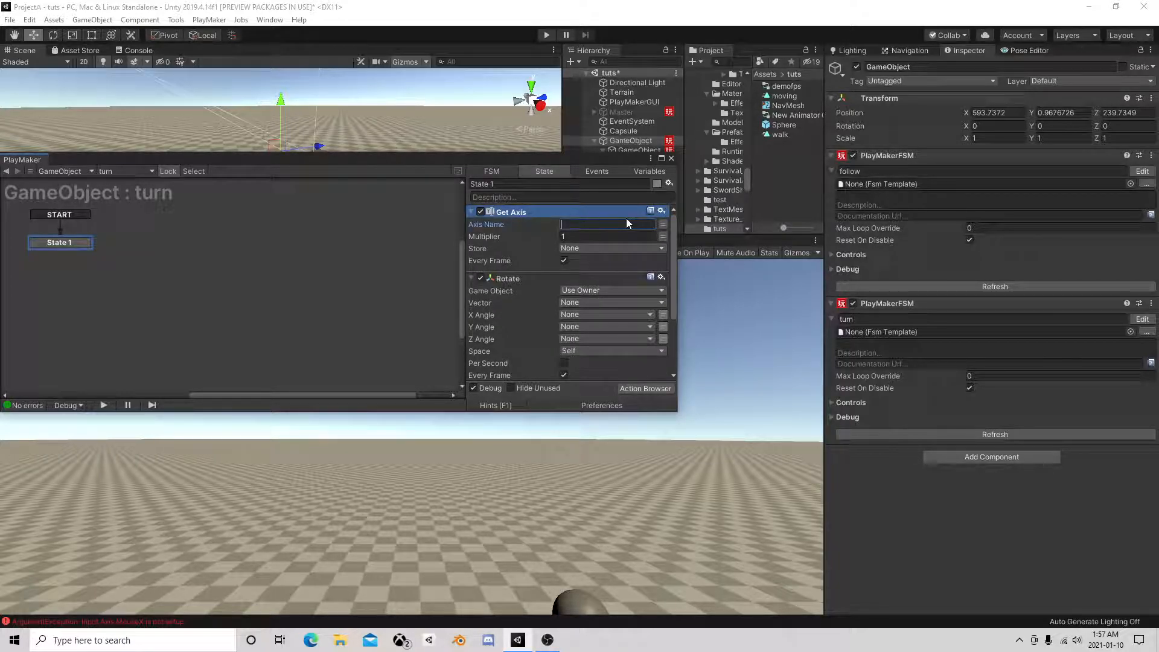
Set Get Axis to Mouse X, multiplier 90, stored in a new variable 'X'
text(Mouse)
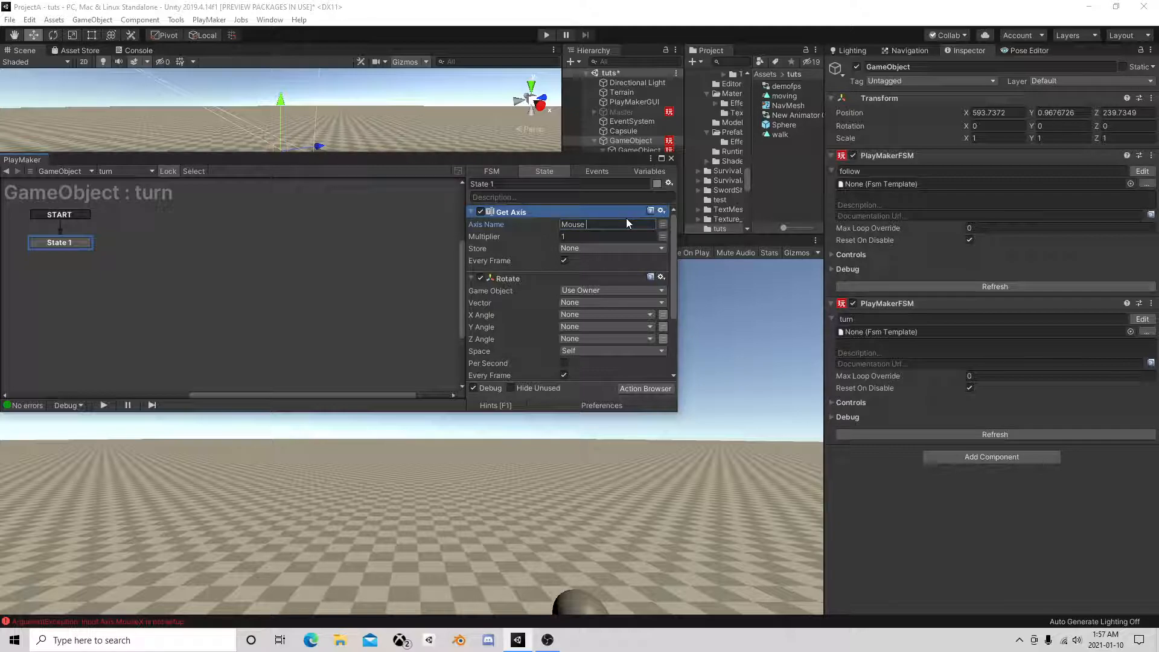
text(X)
click(607, 236)
text(90)
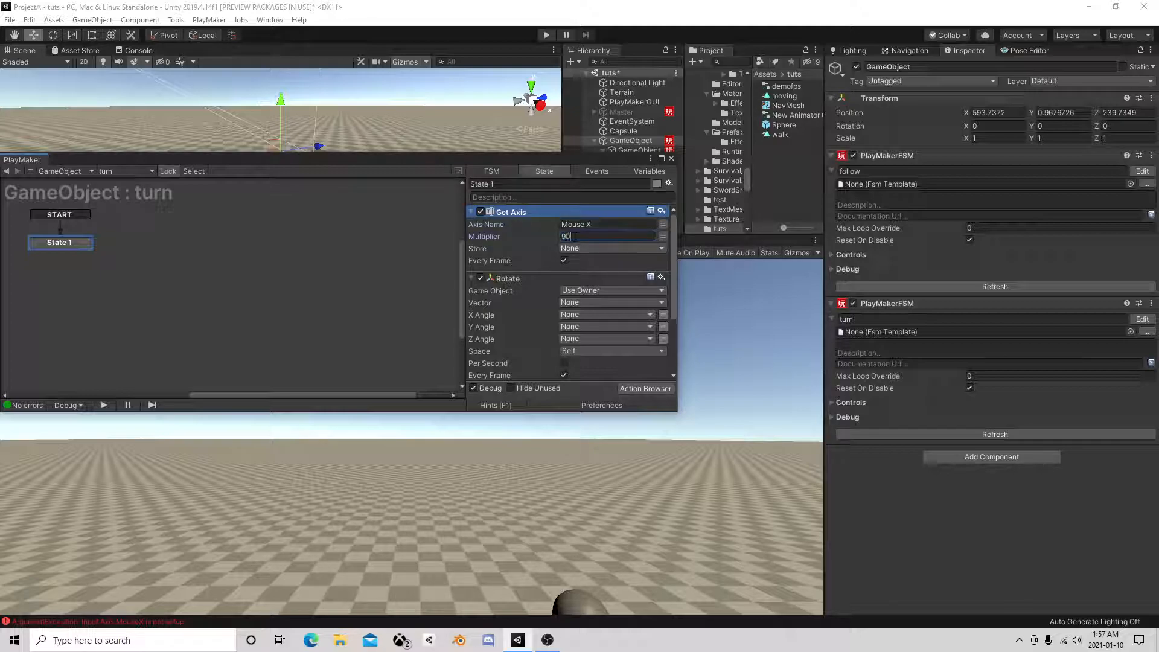
click(612, 248)
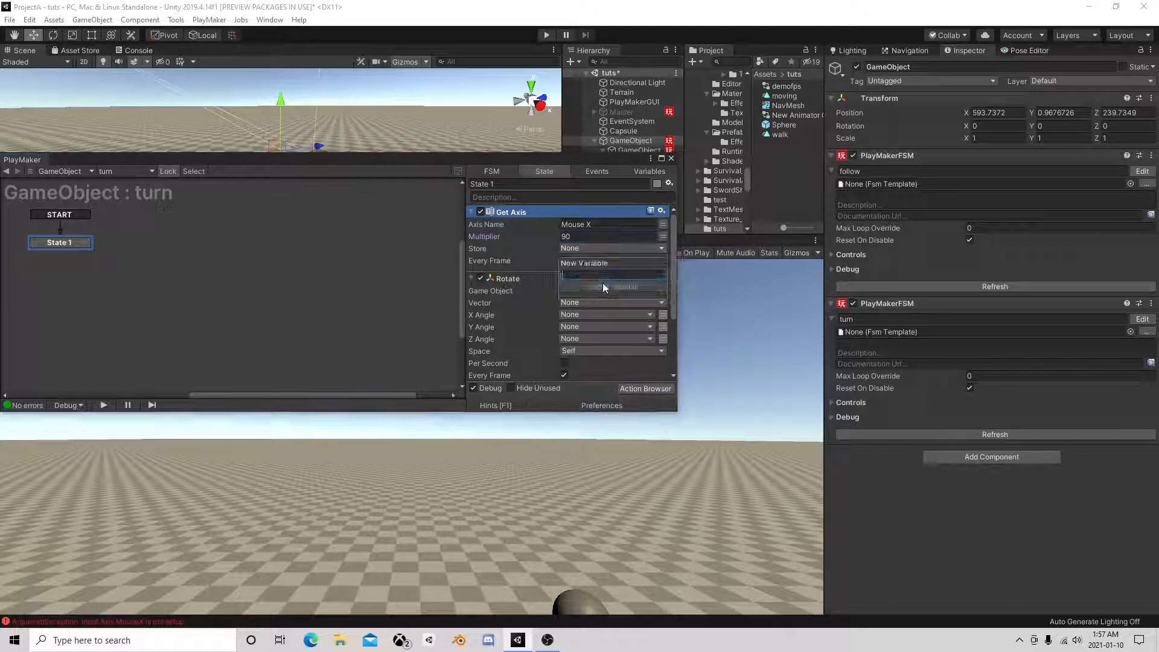
text(X)
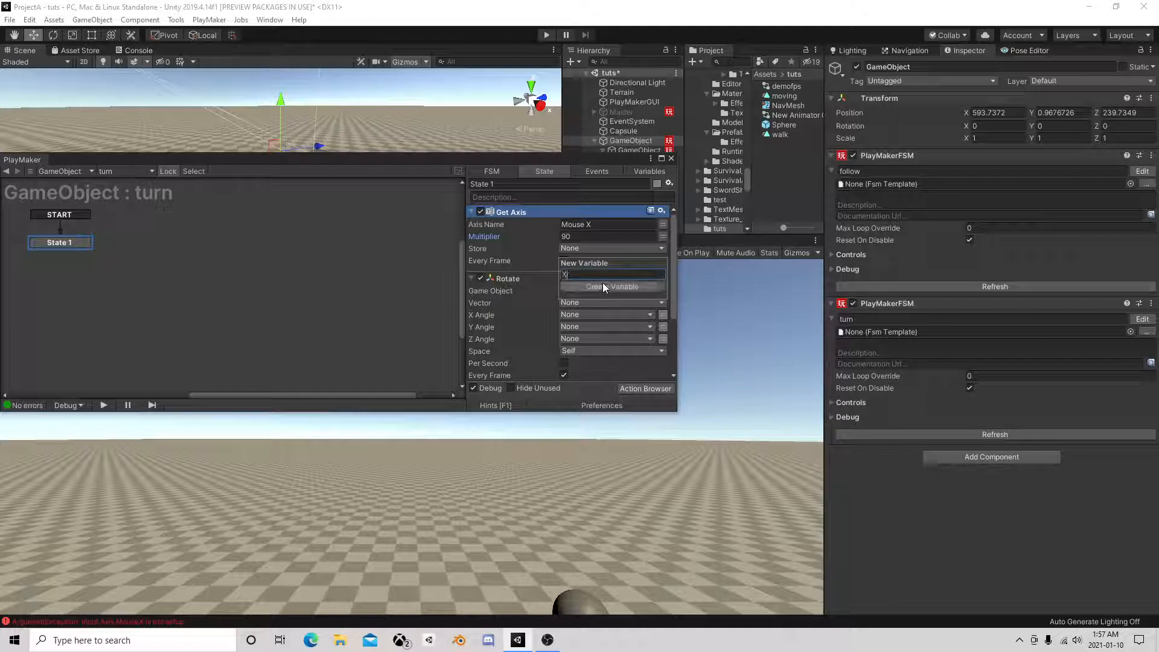
click(610, 287)
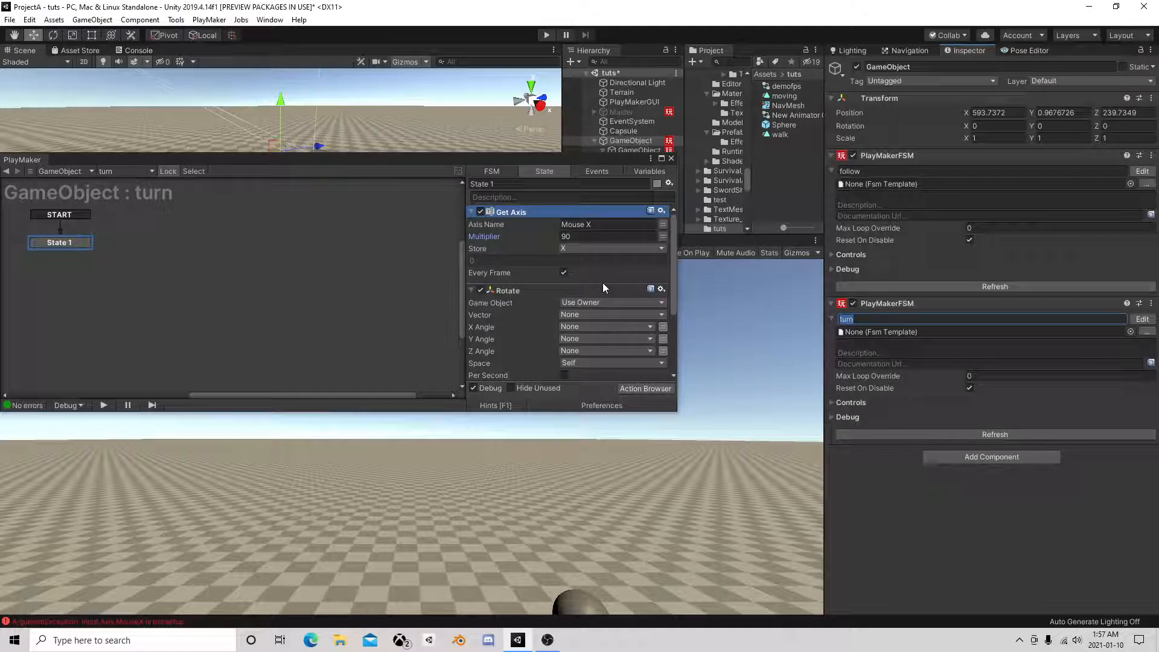
Set the Rotate action's Y Angle to the X variable in World space
scroll(down, 3)
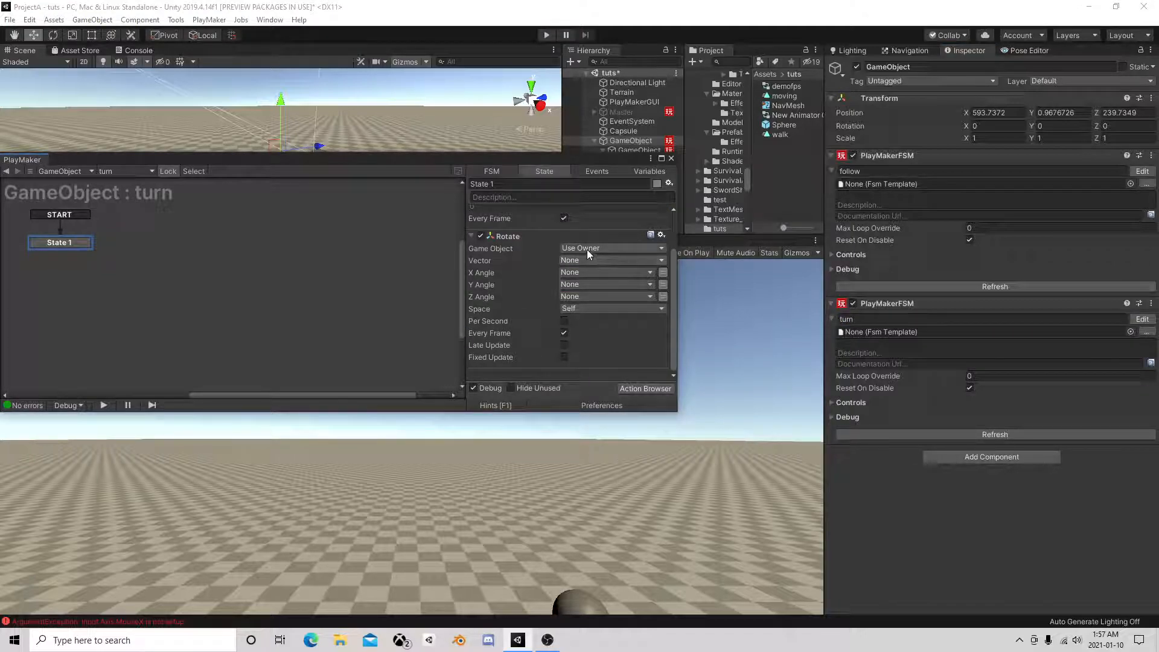
click(610, 308)
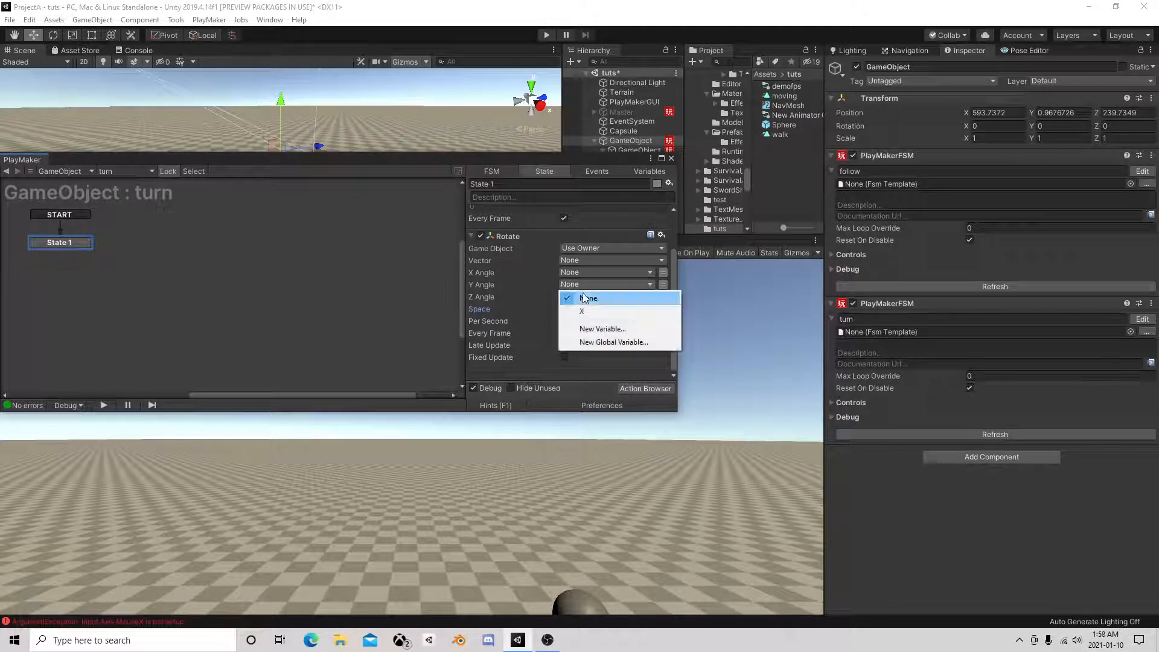
click(582, 310)
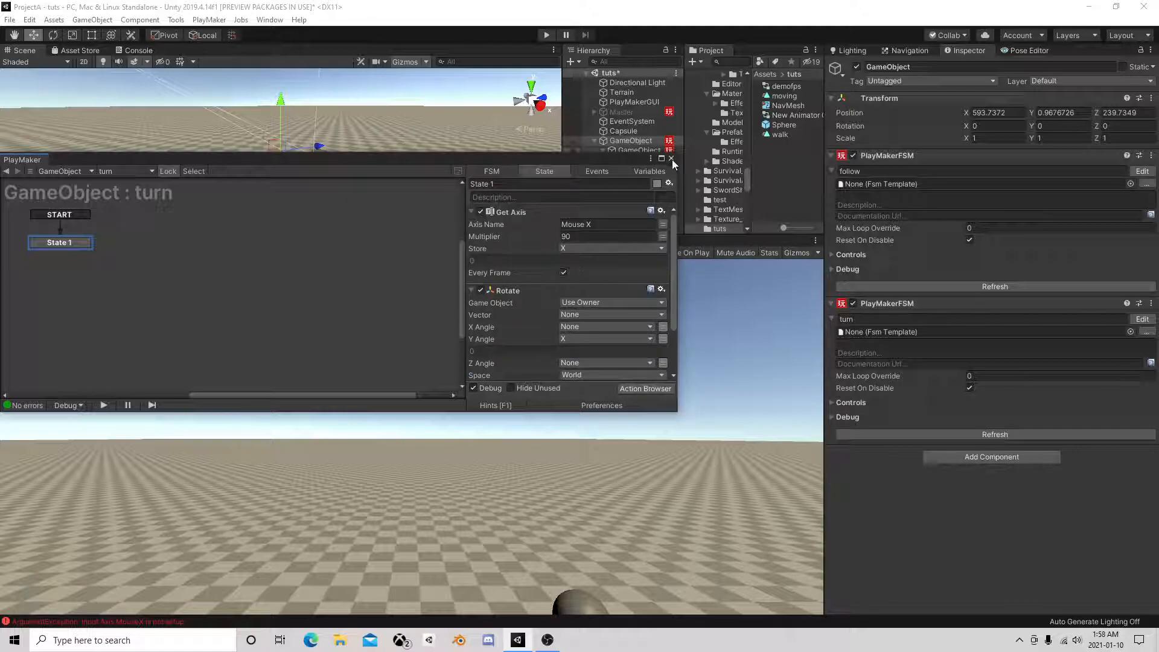
Close PlayMaker and test mouse turning in play mode, then stop
click(546, 35)
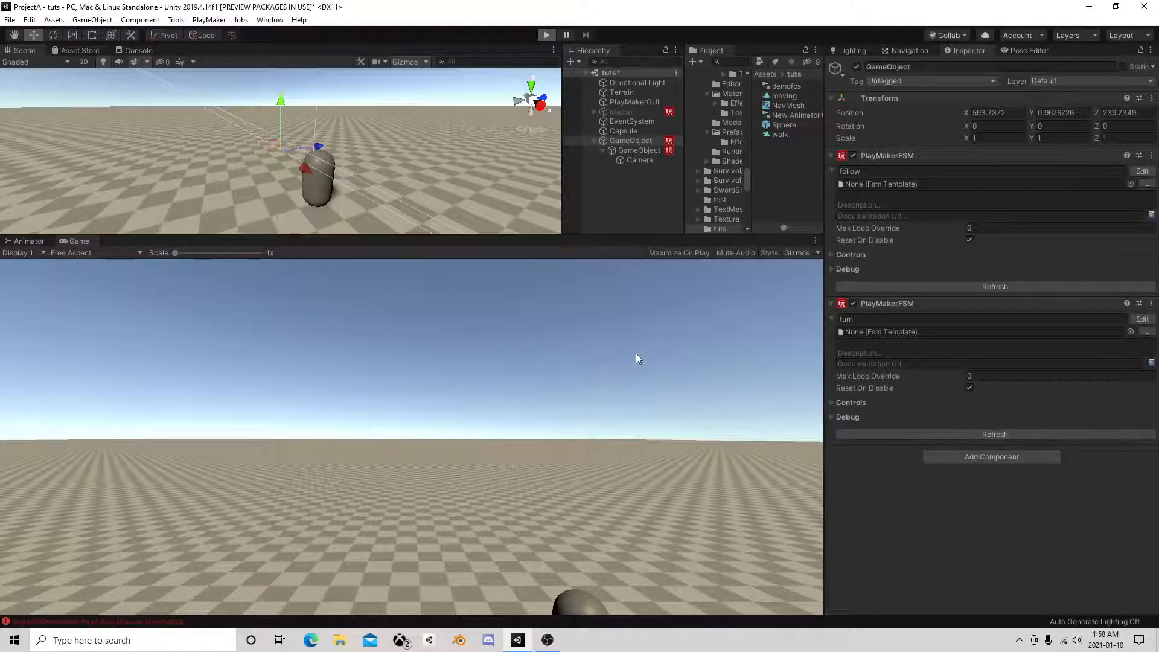
mouse_move(723, 368)
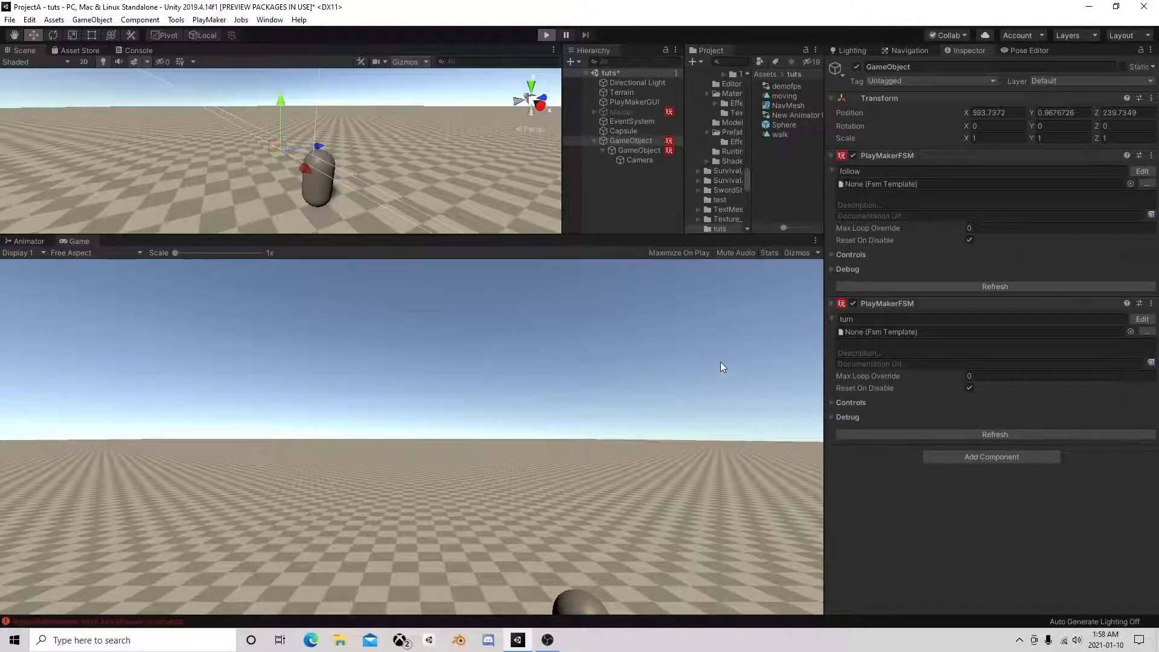
click(546, 35)
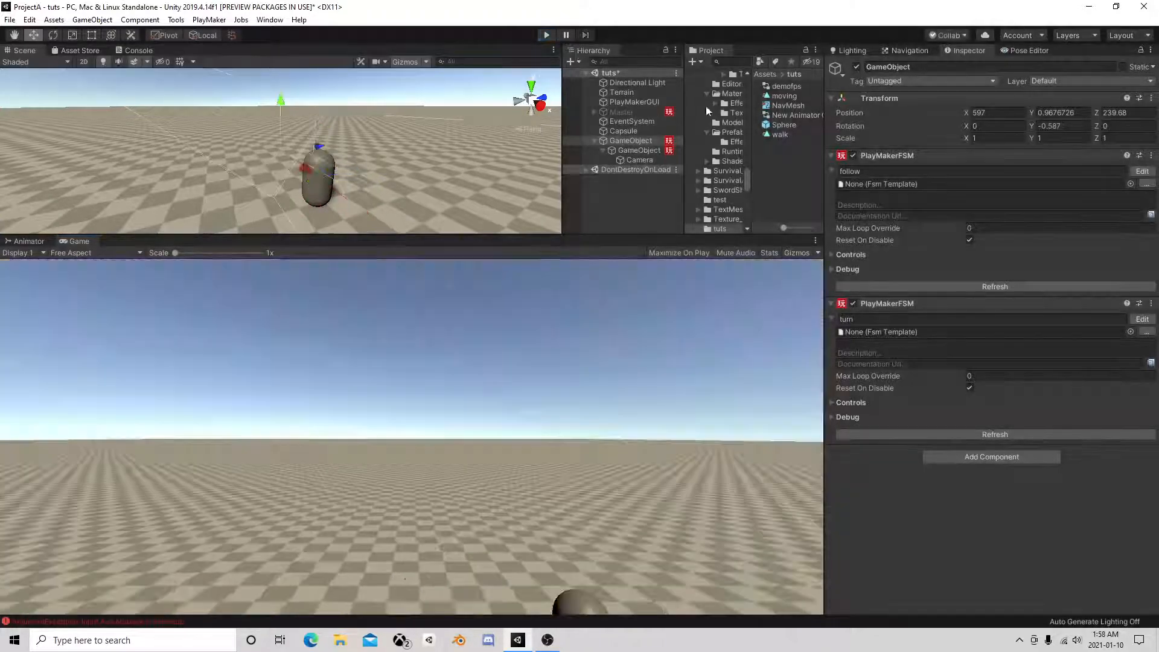
click(623, 131)
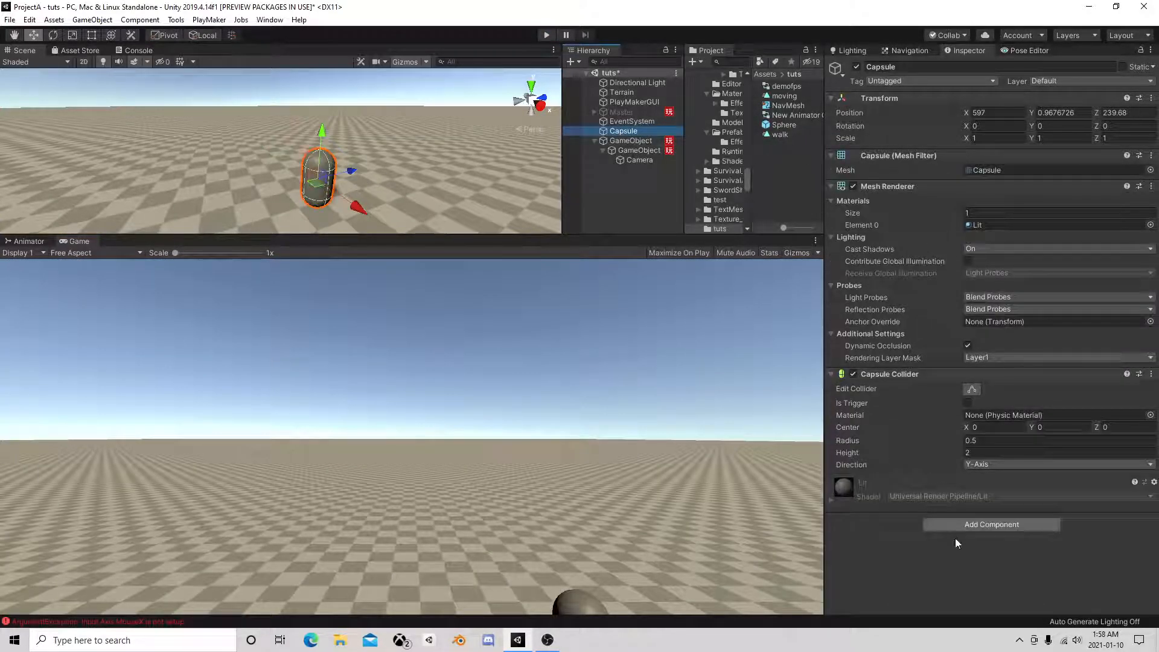
Add a PlayMakerFSM and Character Controller to the Capsule and edit its FSM
click(991, 524)
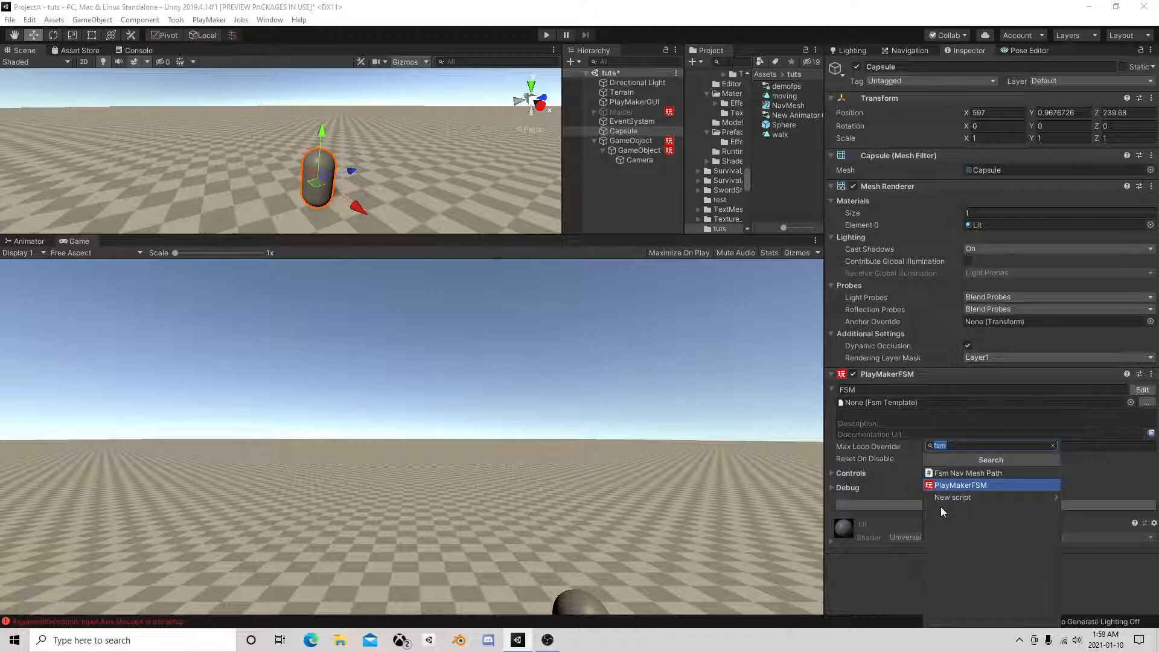
text(cha)
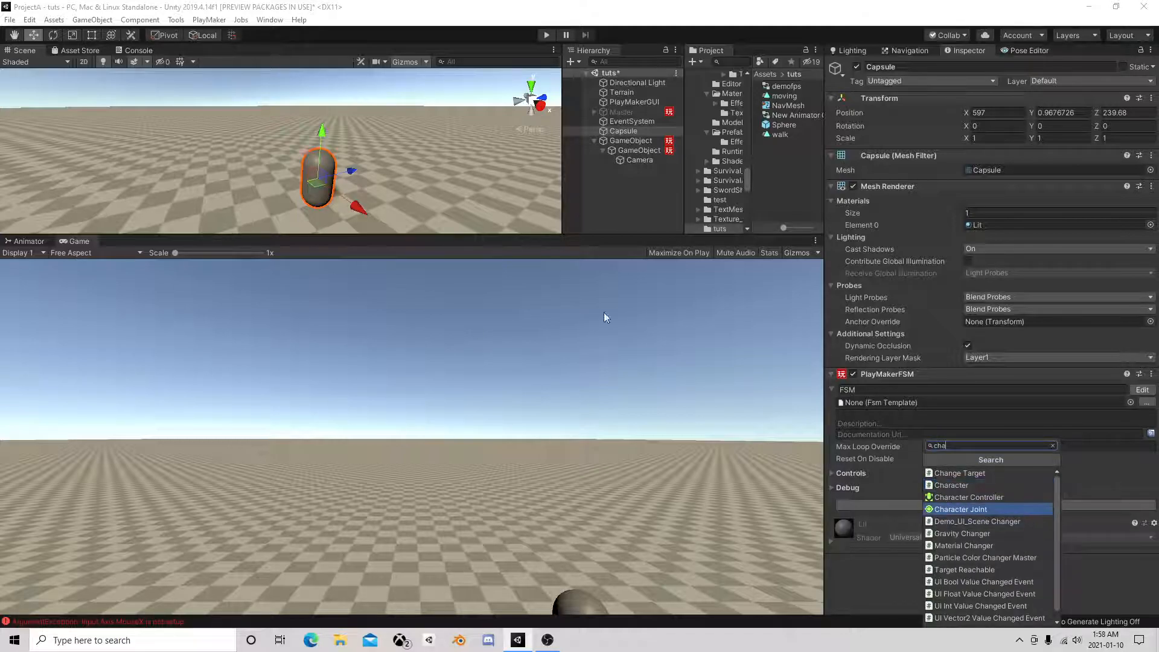
click(969, 497)
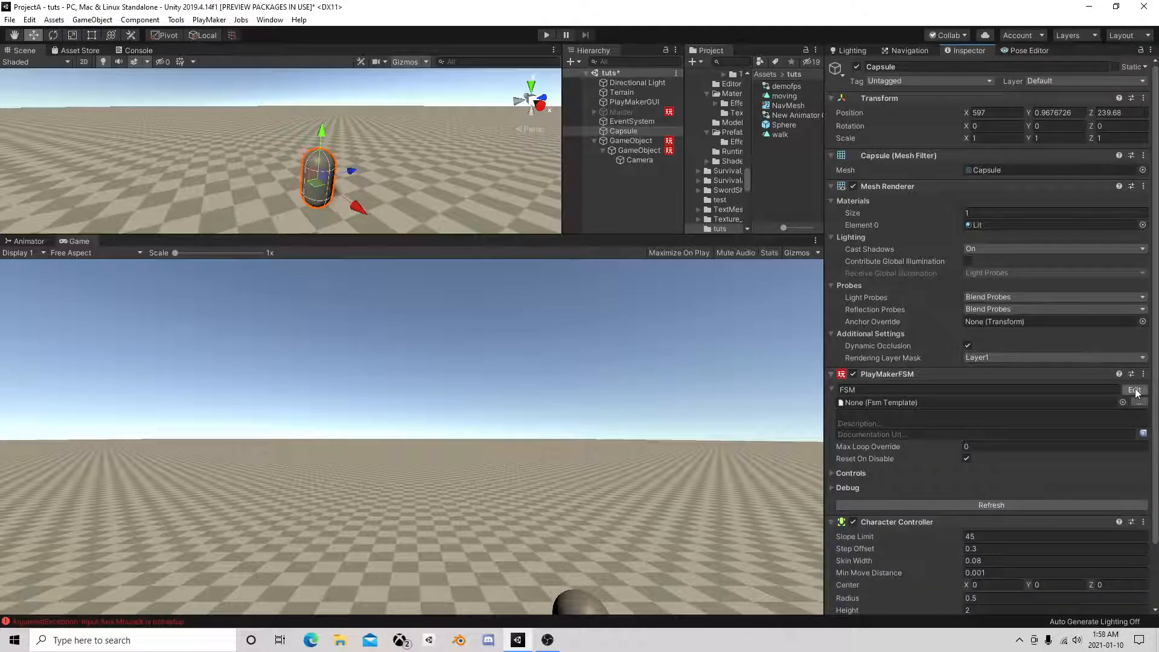
click(1134, 390)
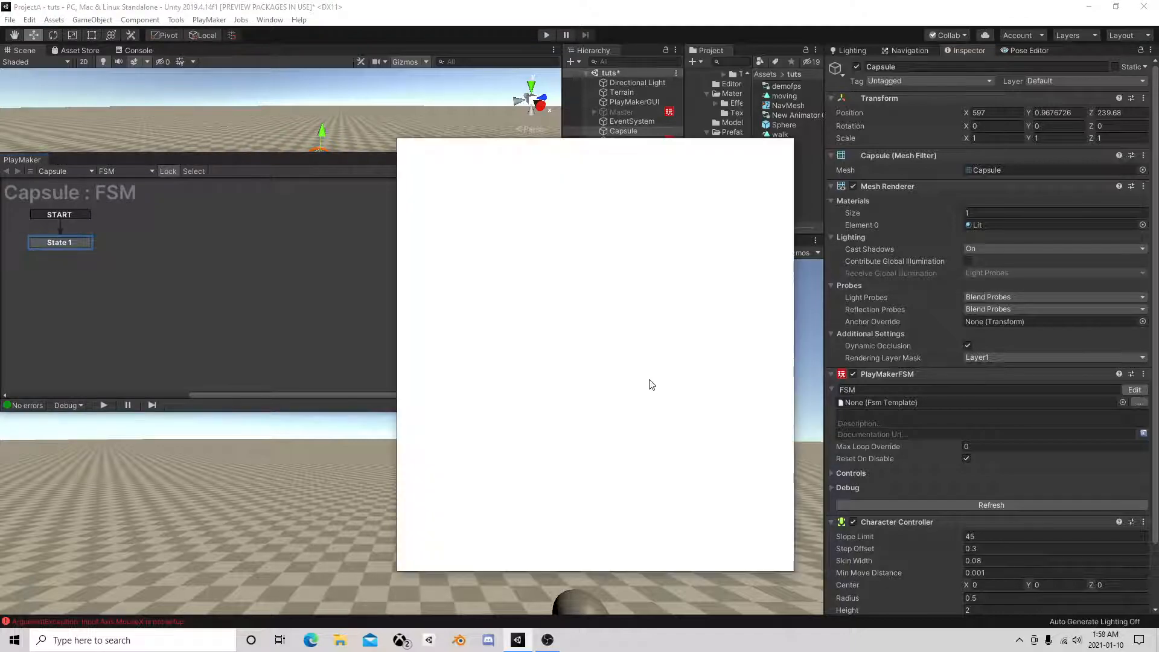
Add Get Axis Vector with multiplier 3, relative to Camera, stored in new variable 'vec'
text(get)
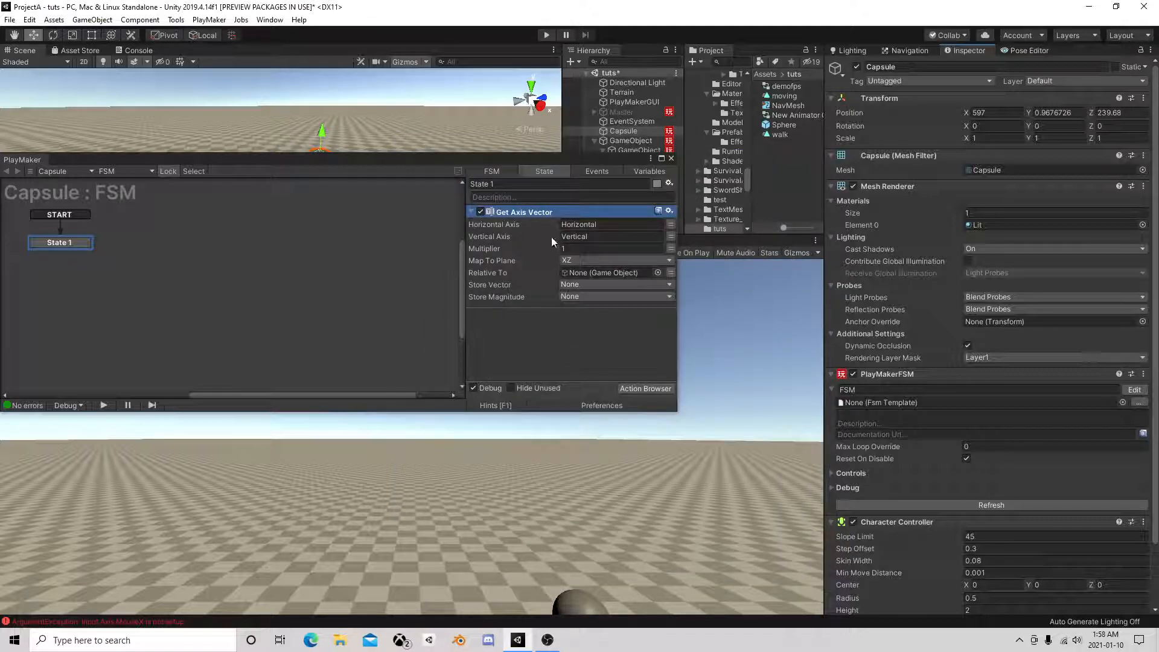
click(611, 248)
text(3)
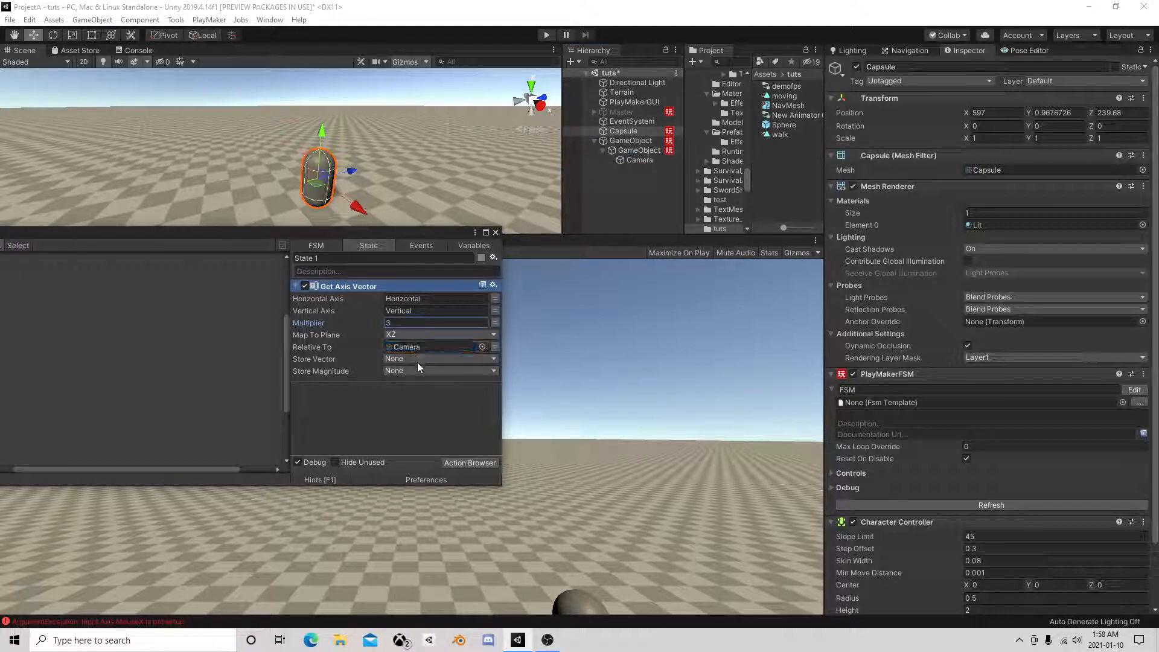
click(439, 370)
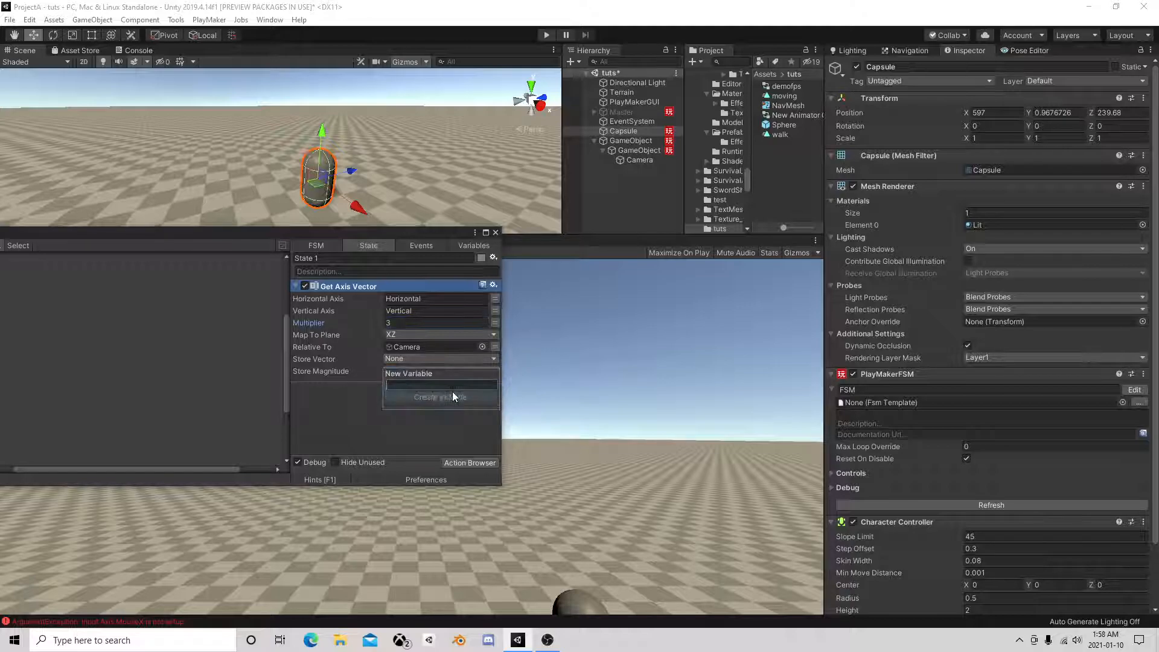
text(Vec)
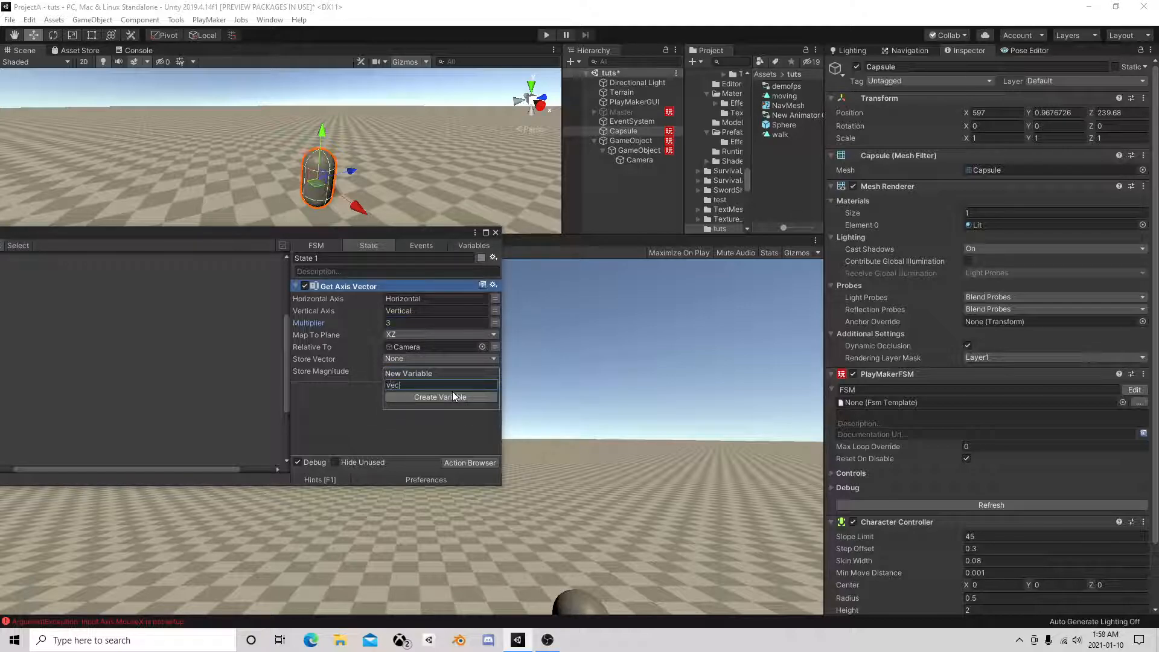
click(439, 398)
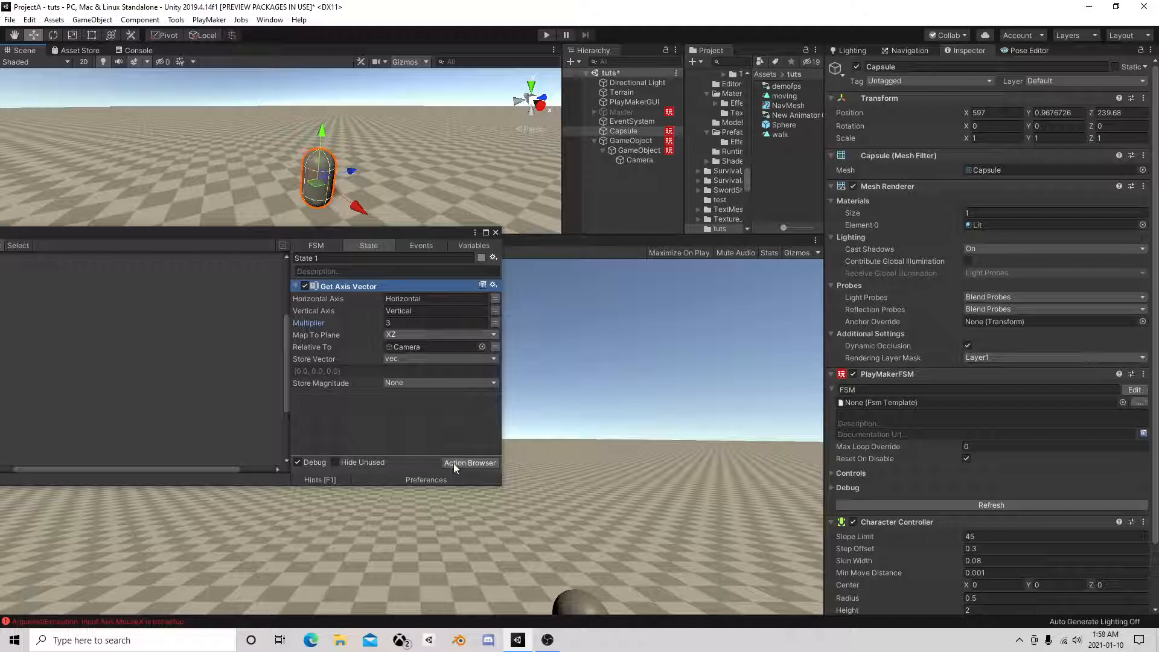
click(470, 462)
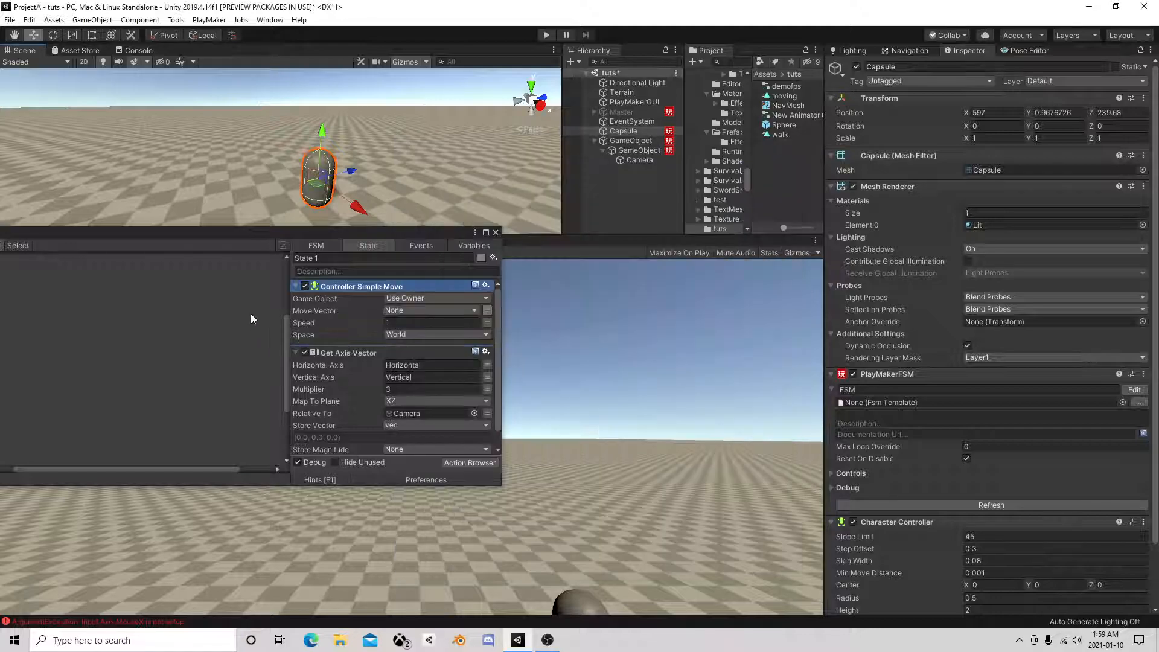
Set Controller Simple Move to vec at speed 3, and Get Axis Vector multiplier to 1
scroll(down, 3)
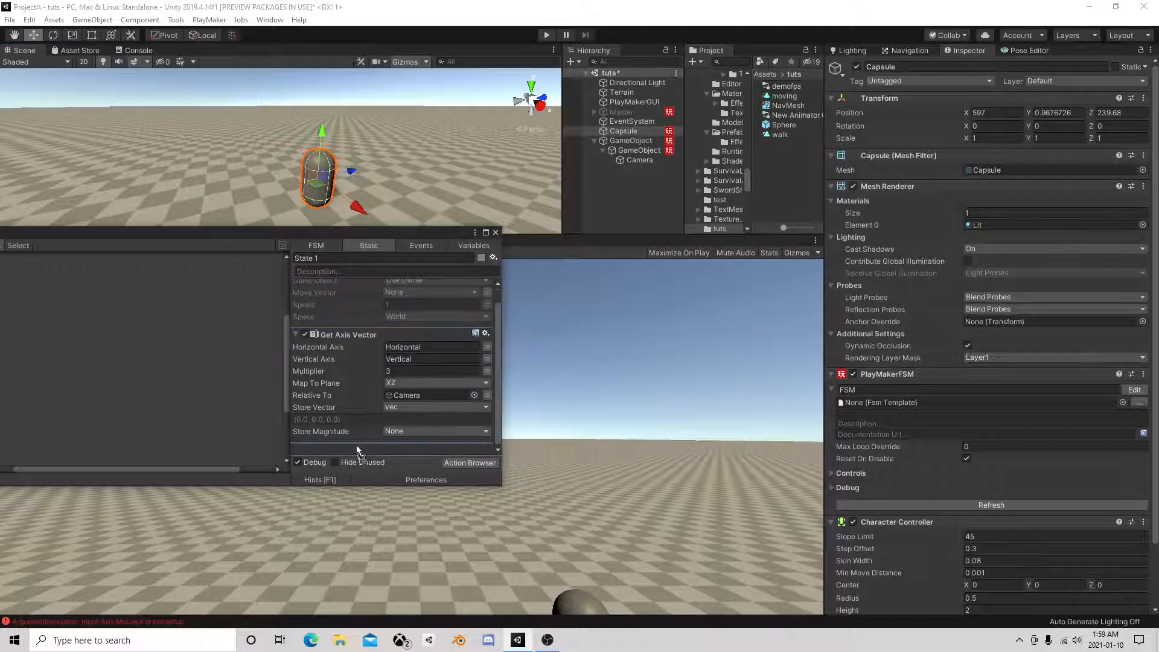
click(434, 425)
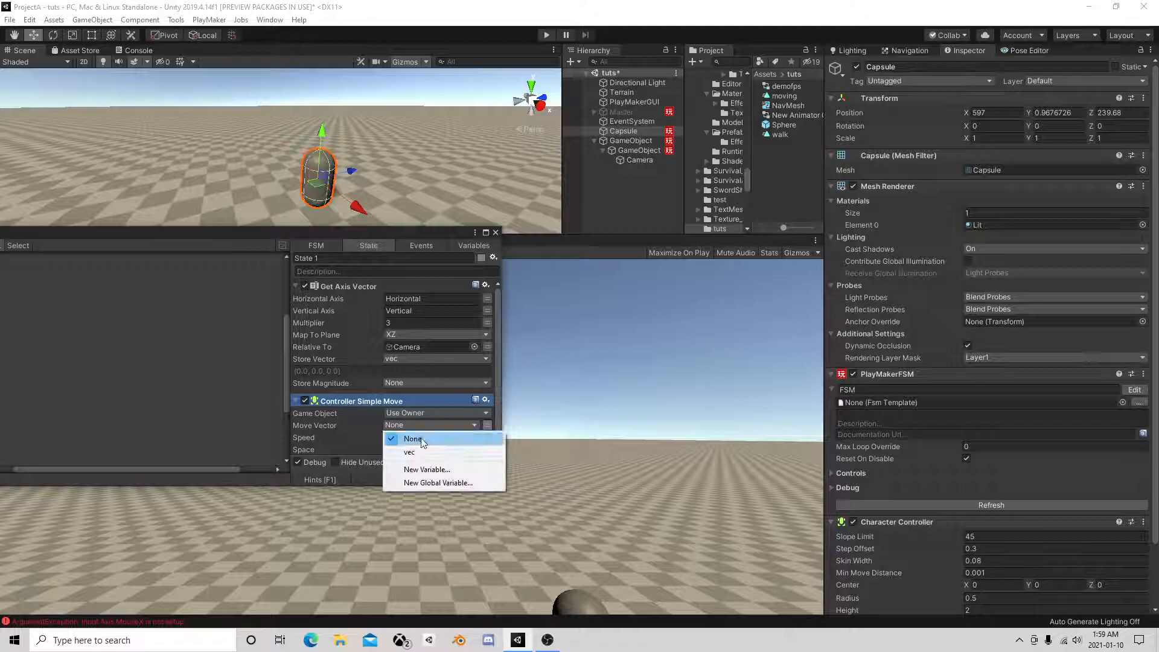
click(405, 451)
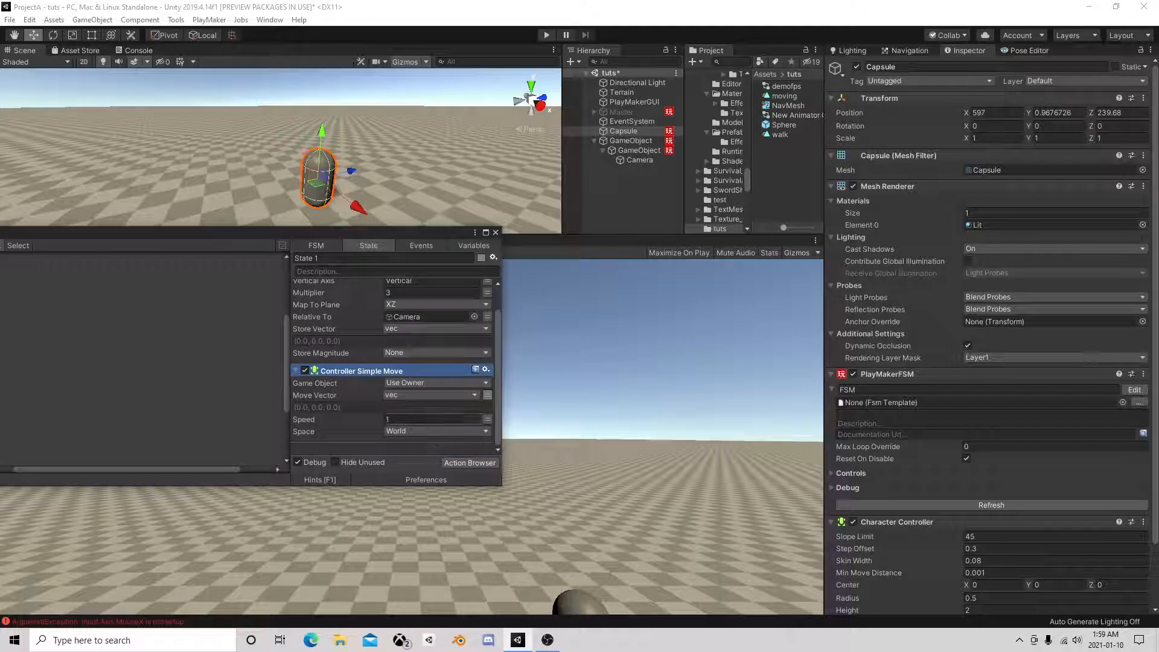
triple_click(432, 292)
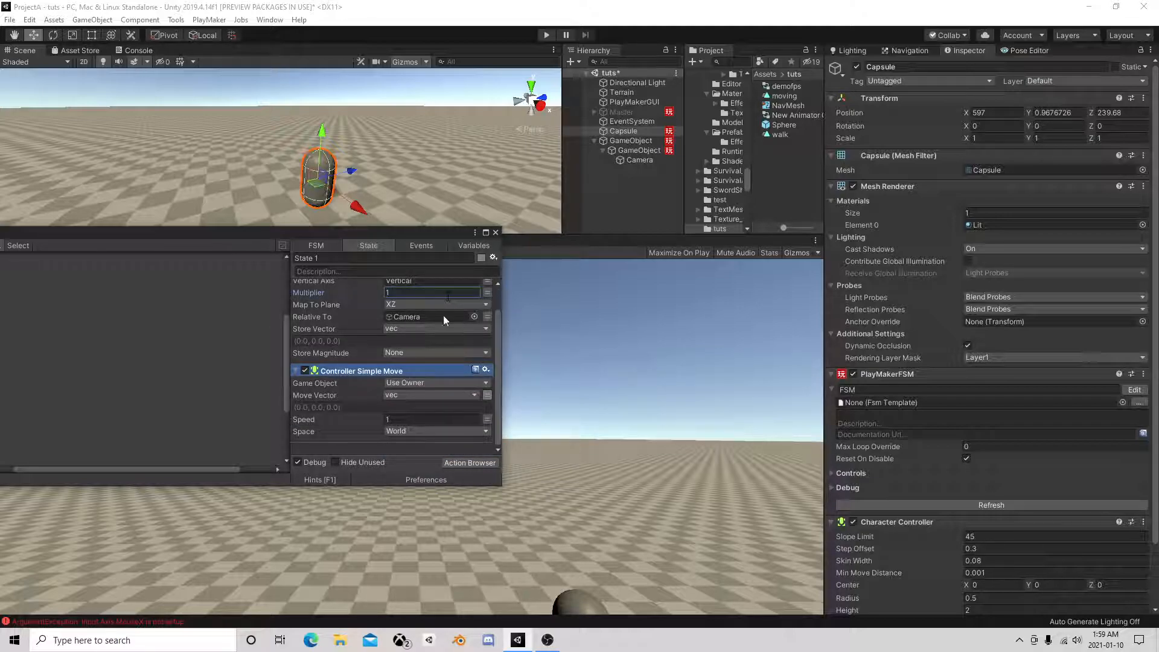
click(431, 419)
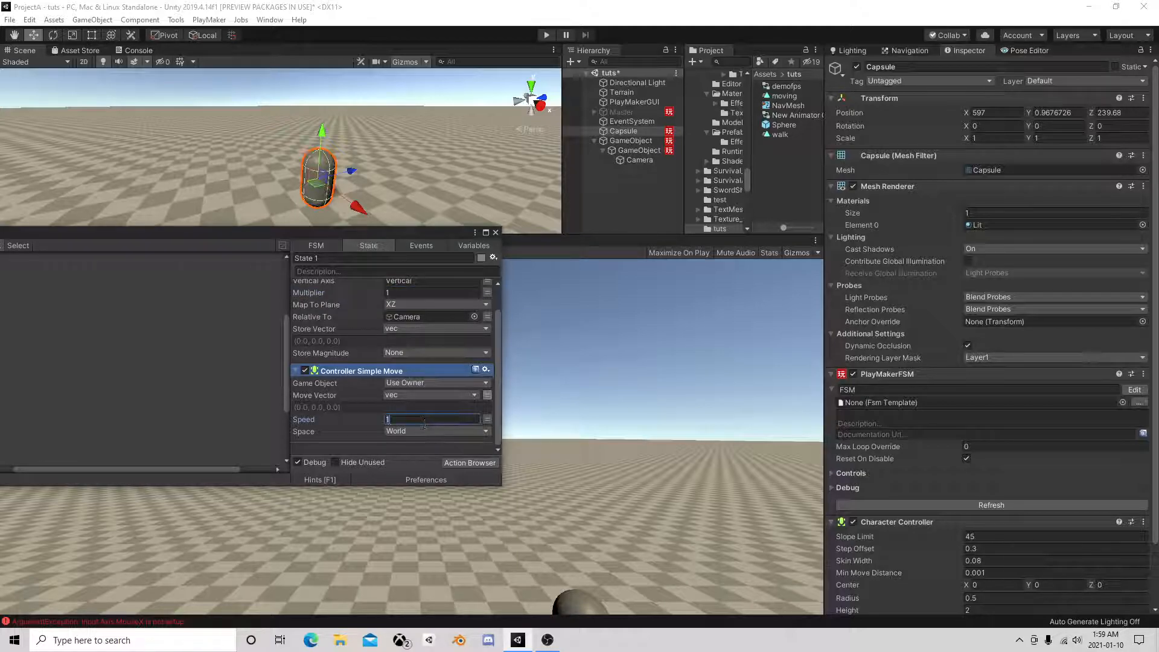
text(3)
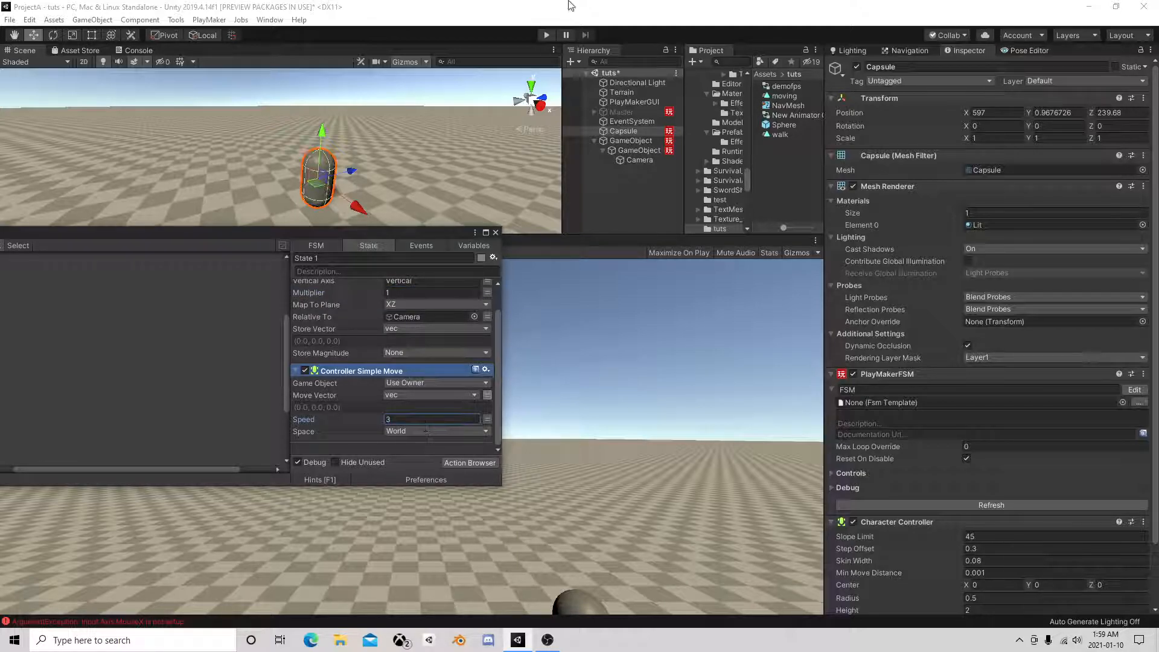
click(546, 35)
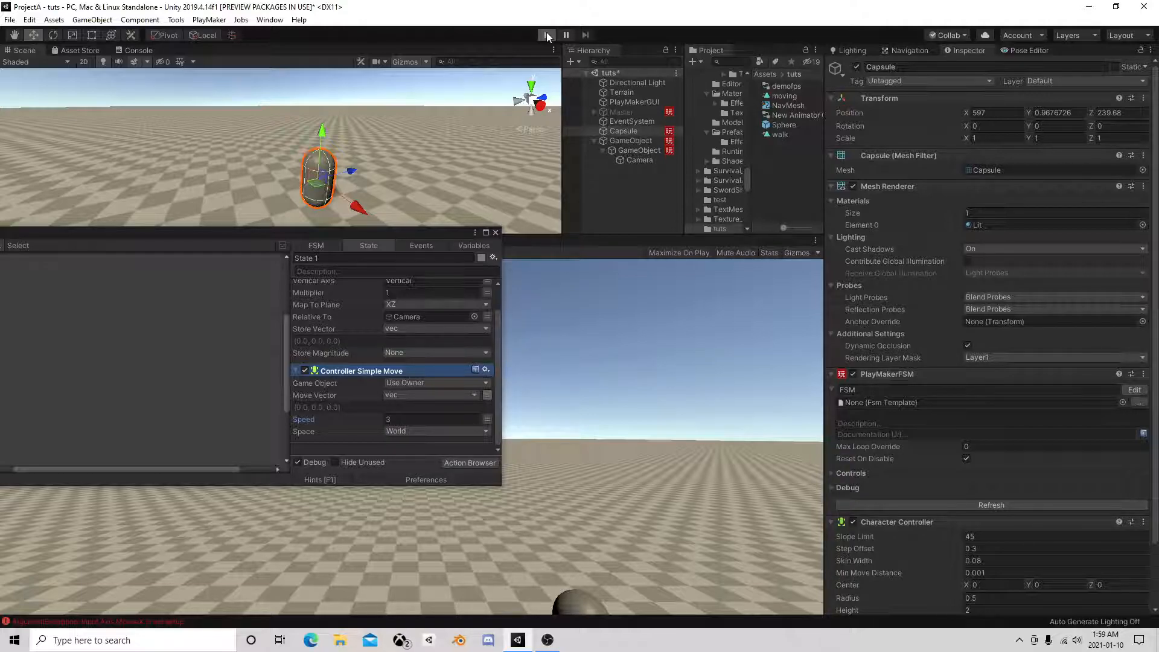
Play the game to test WASD camera-relative movement, then review the Capsule's FSM
click(546, 35)
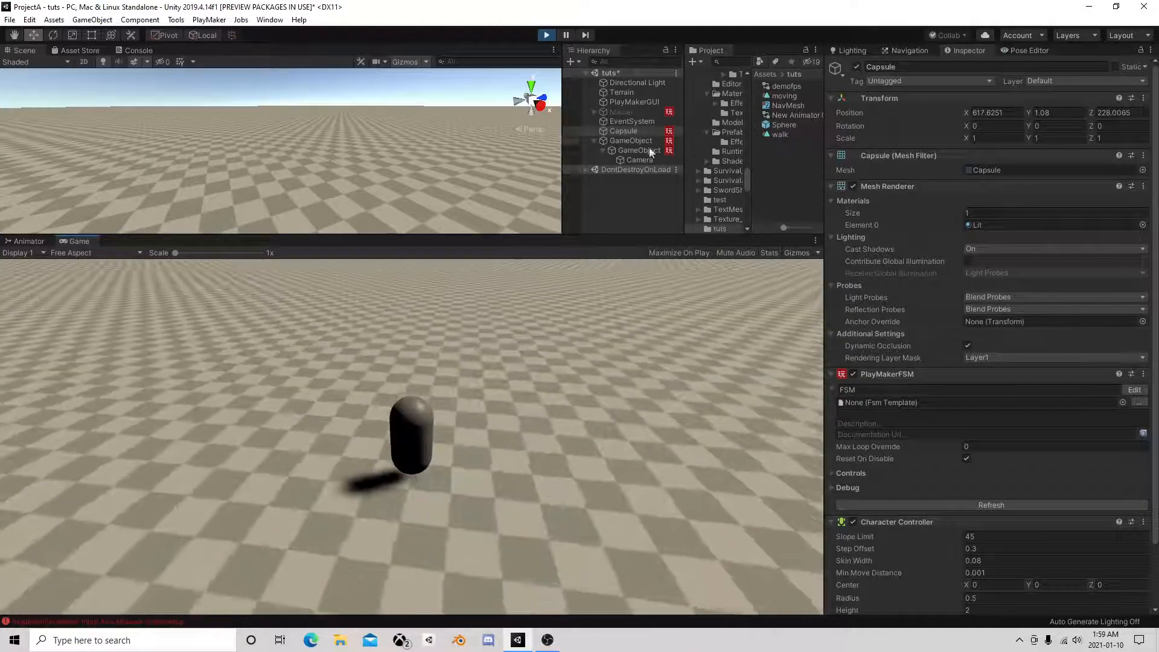
click(624, 131)
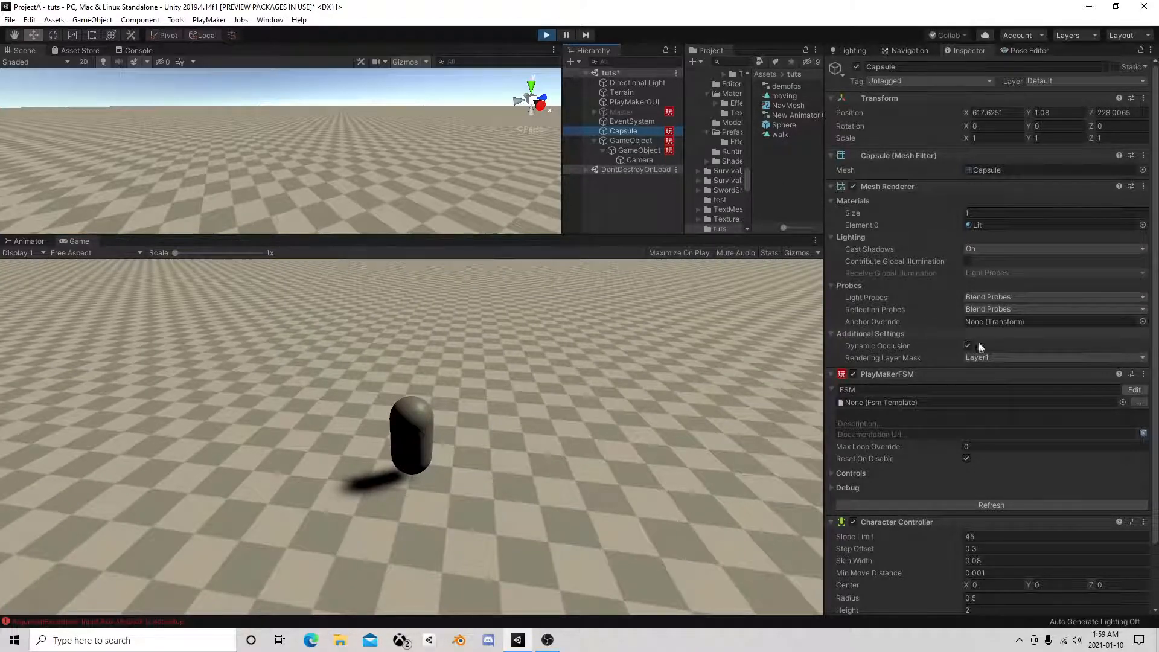
click(1134, 389)
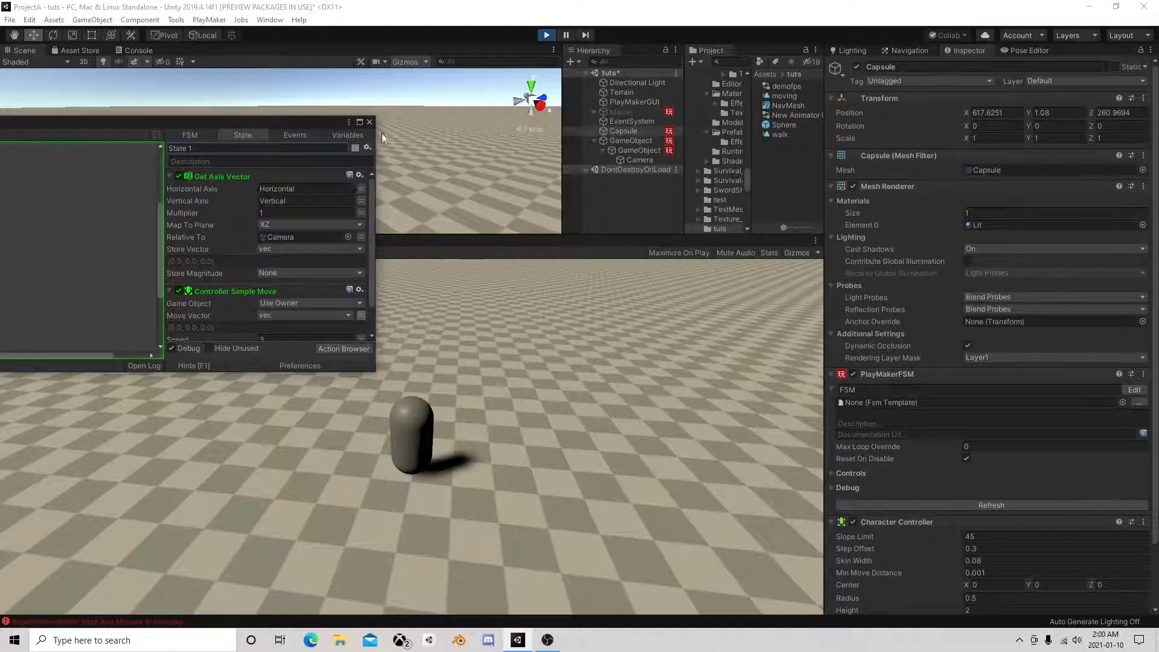
click(369, 122)
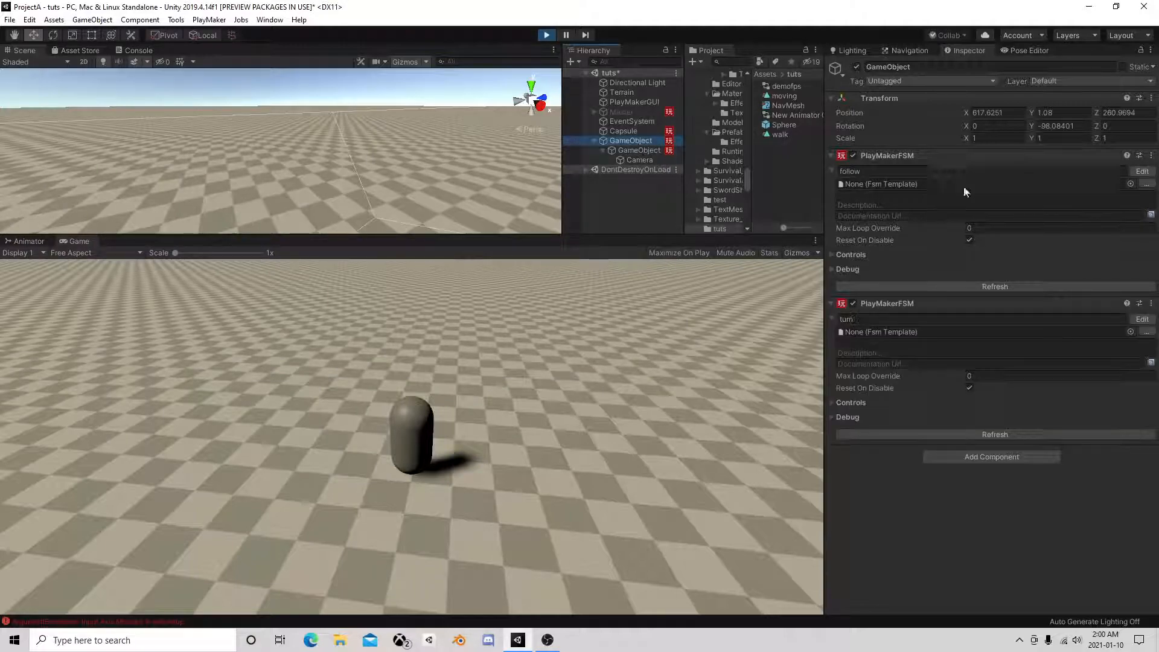
Stop the play test and reopen the follow FSM showing Get Position on the Capsule
click(1142, 171)
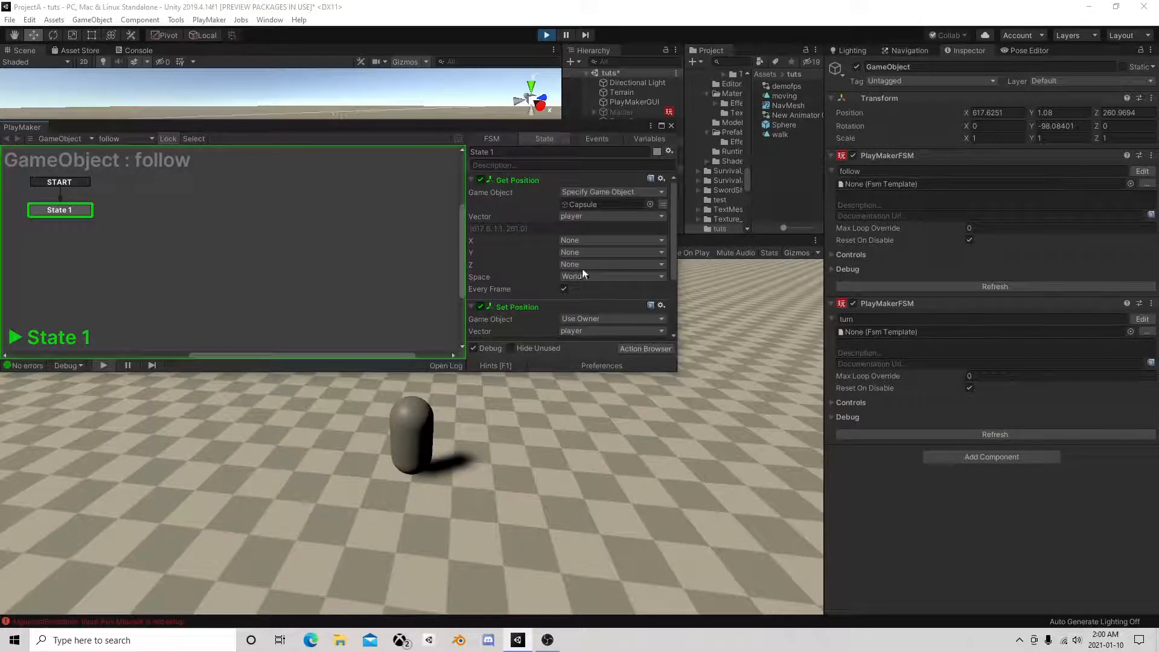
scroll(down, 3)
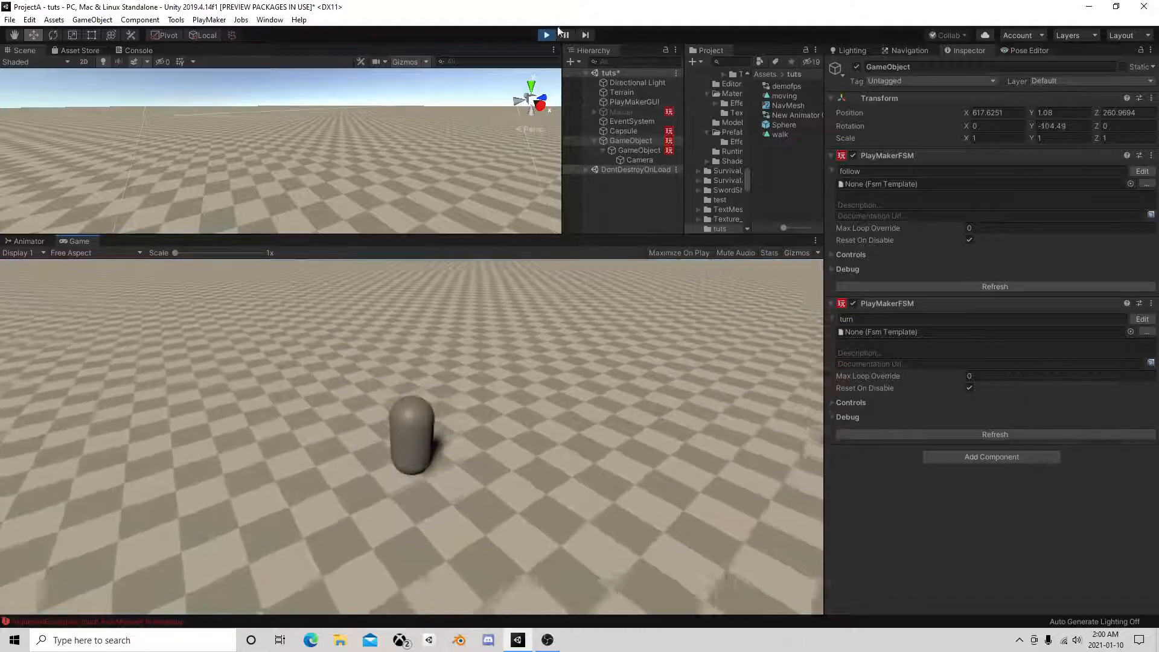
click(545, 34)
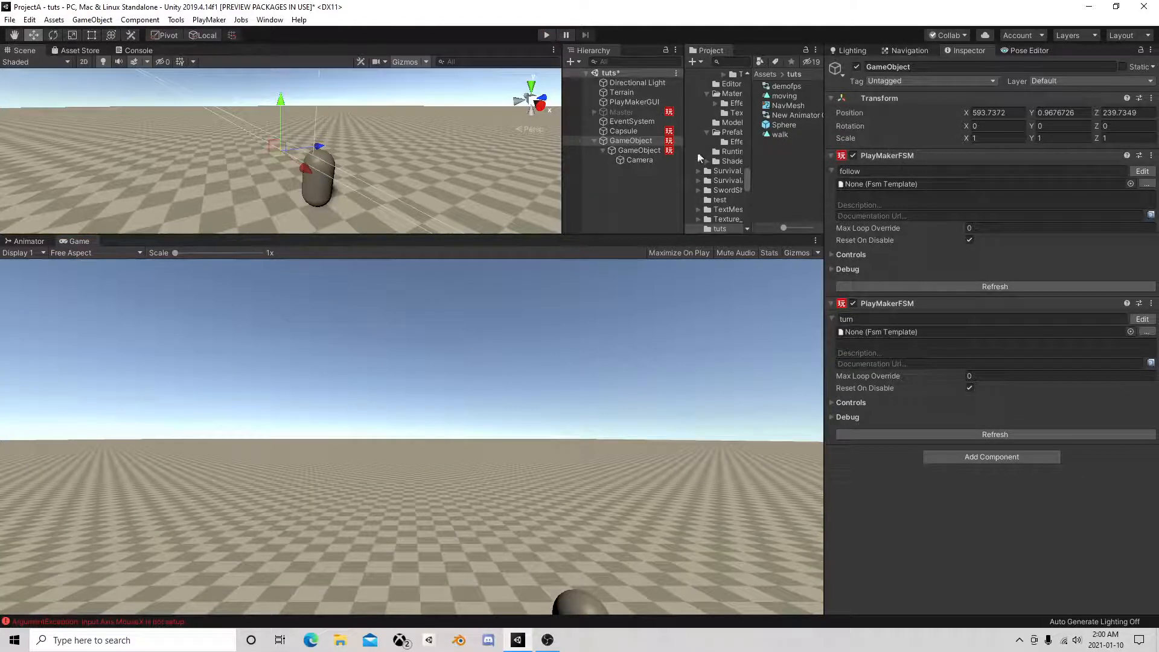
click(1142, 171)
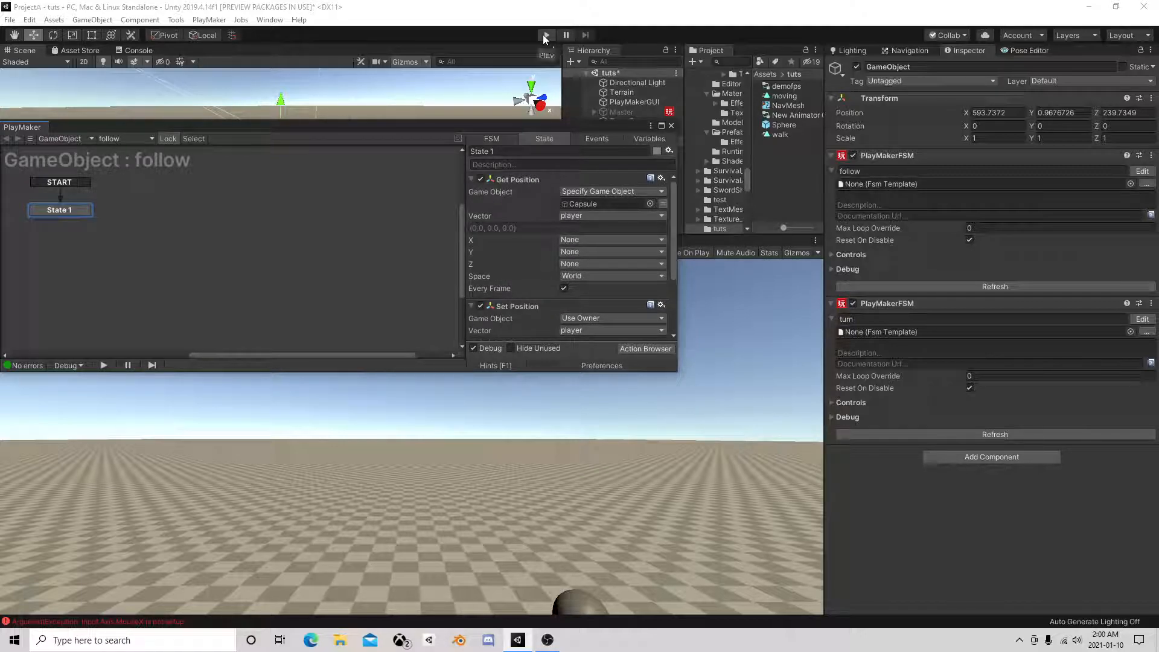
Enter play mode to test the anchor following and turning around the capsule
click(546, 35)
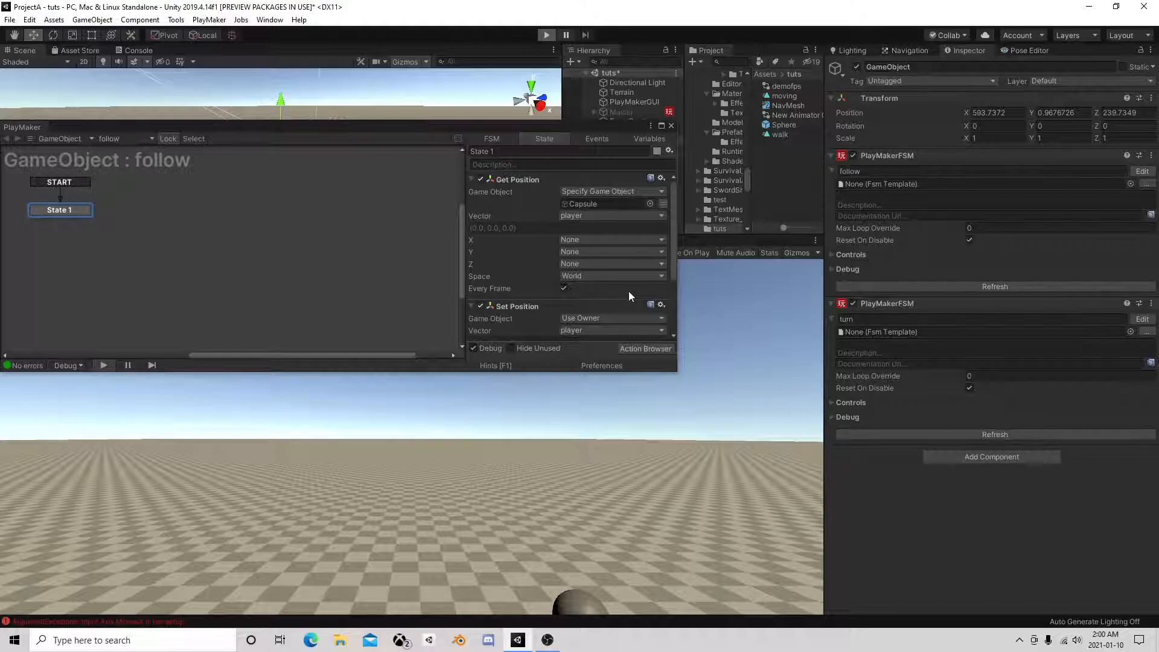
mouse_move(606, 388)
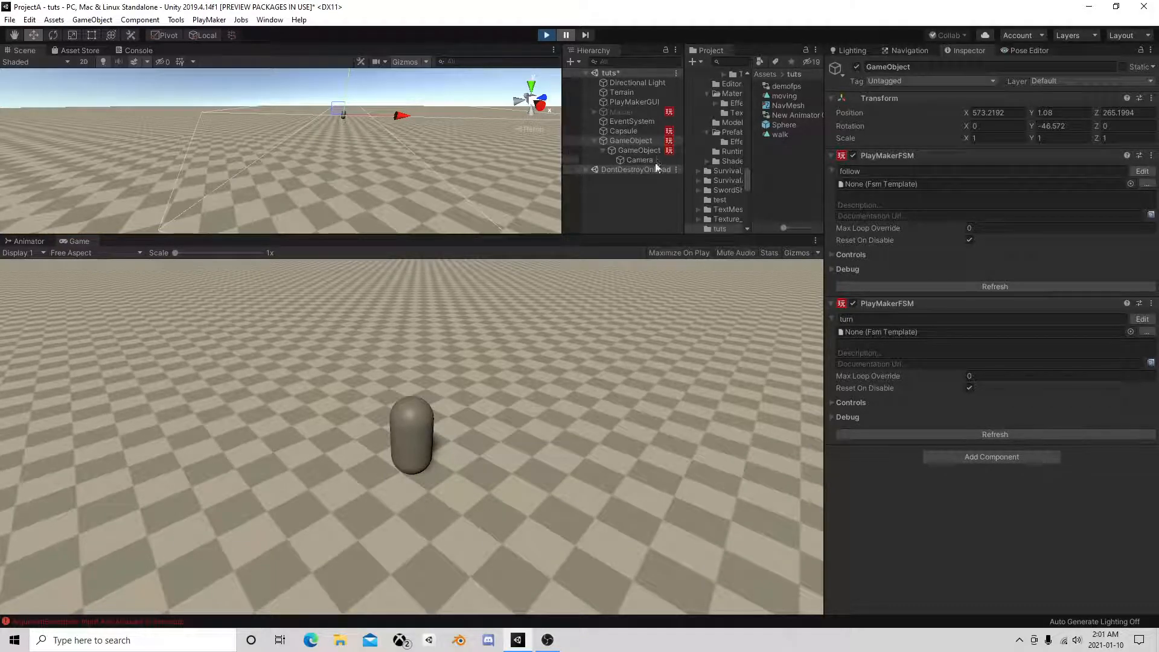
Offset the camera holder under the anchor to position 0, 3, -4 and resume
click(630, 140)
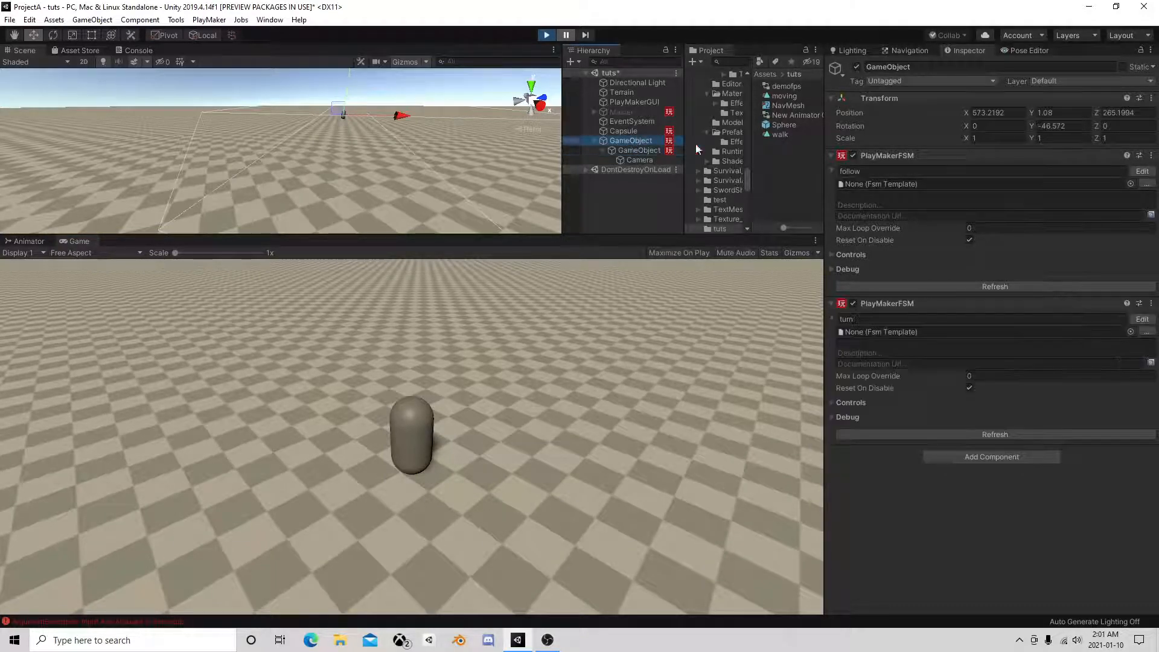
click(632, 151)
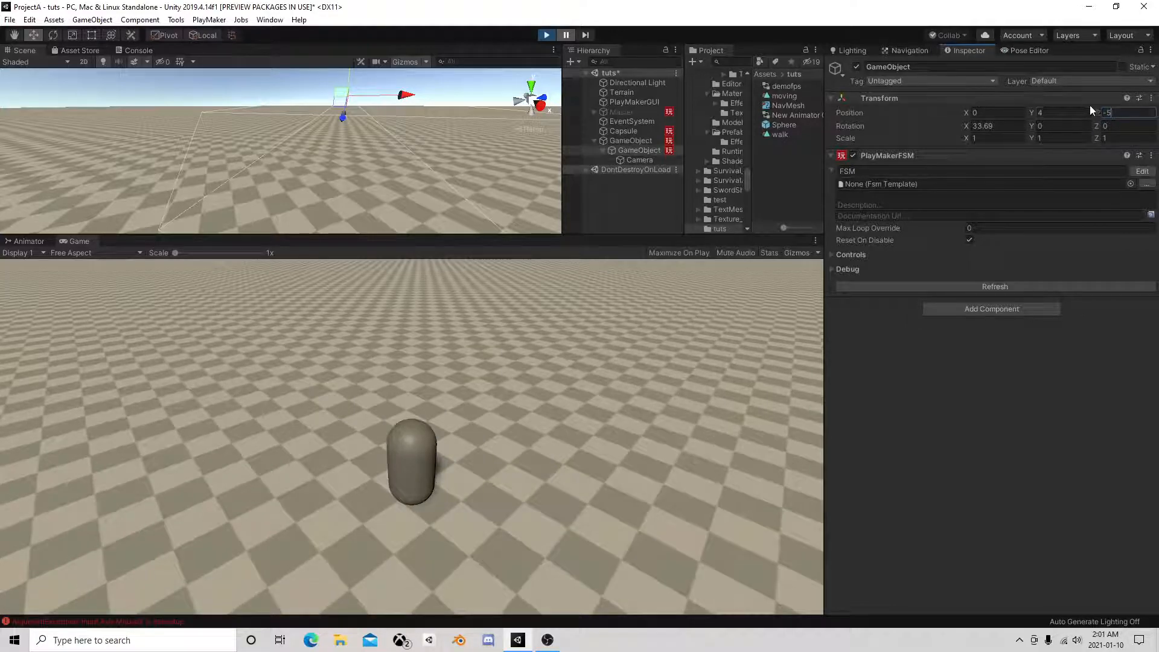
click(1124, 112)
text(-4)
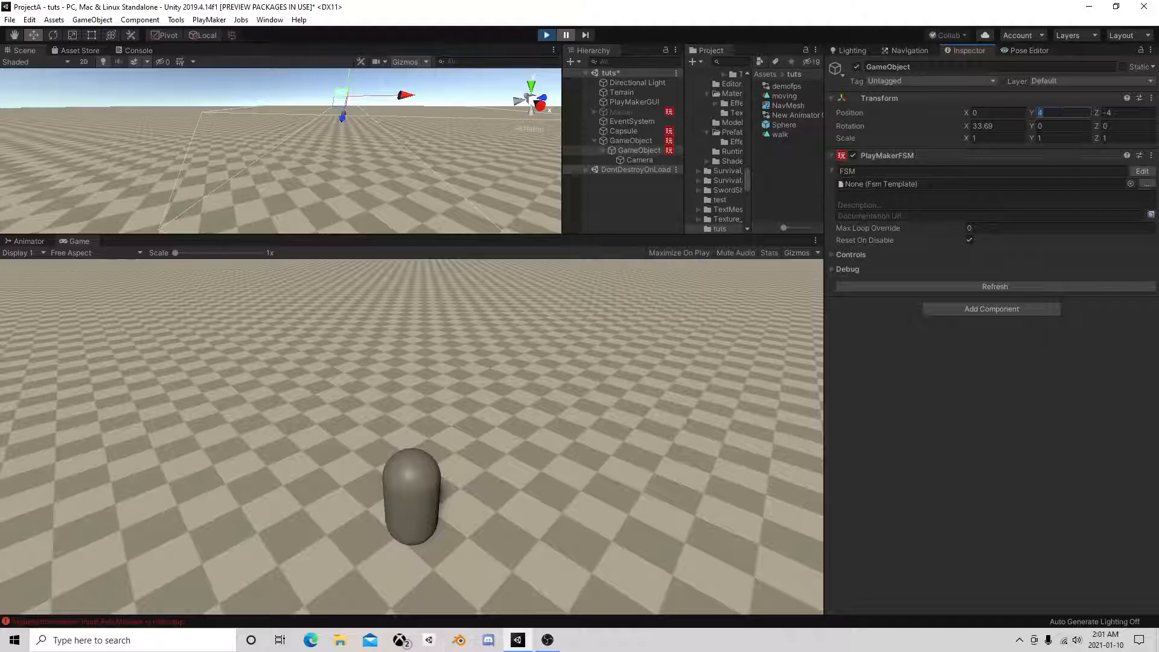
text(3)
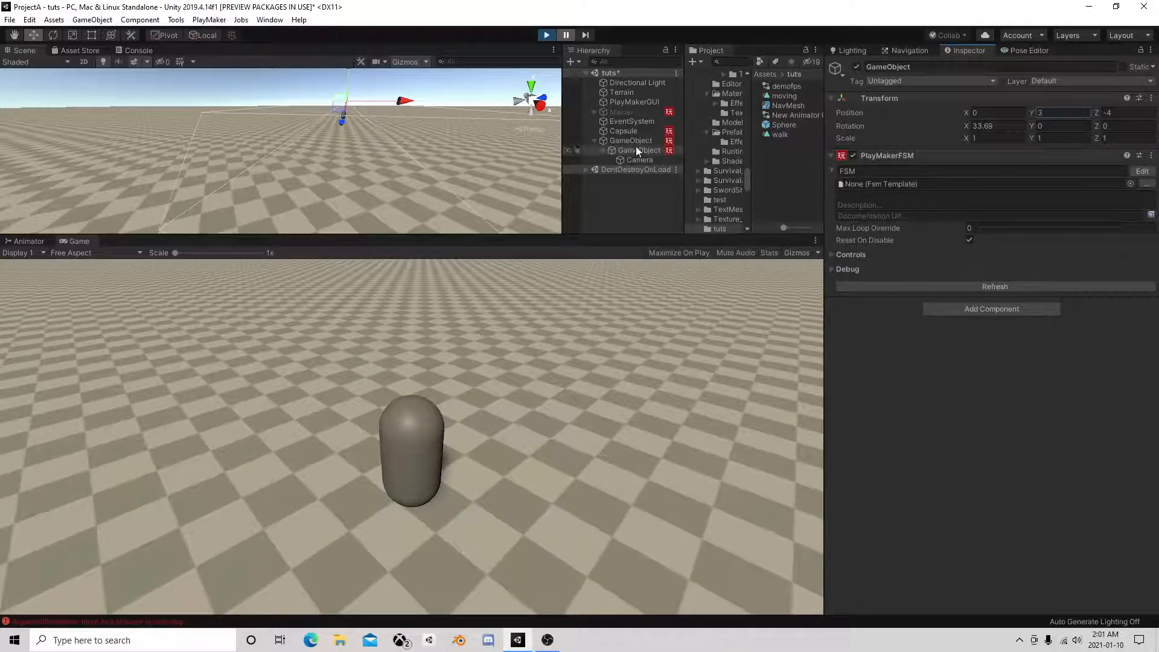
click(631, 141)
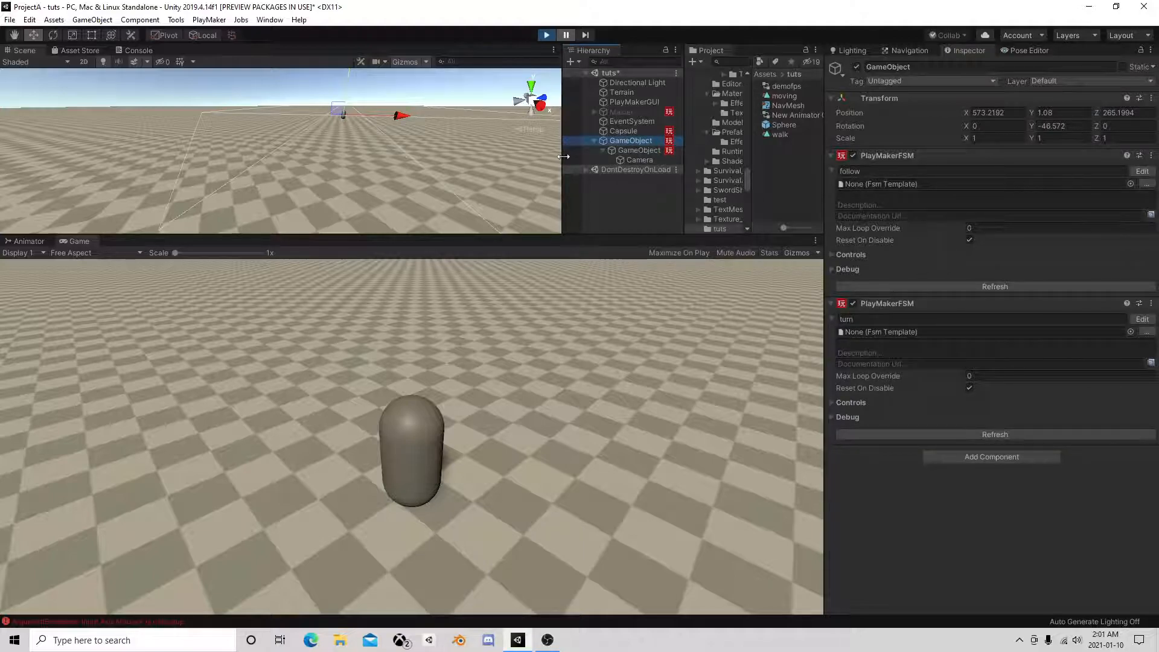
click(566, 35)
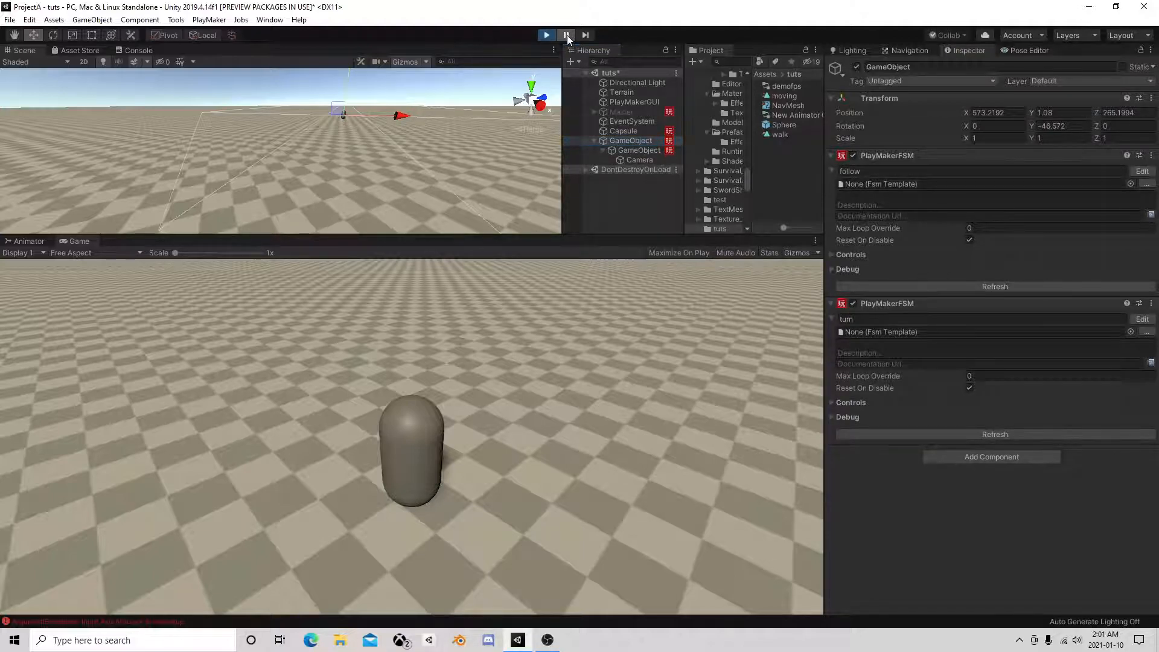
Resume testing the camera, reselect the camera holder, and switch to the OBS window
click(546, 35)
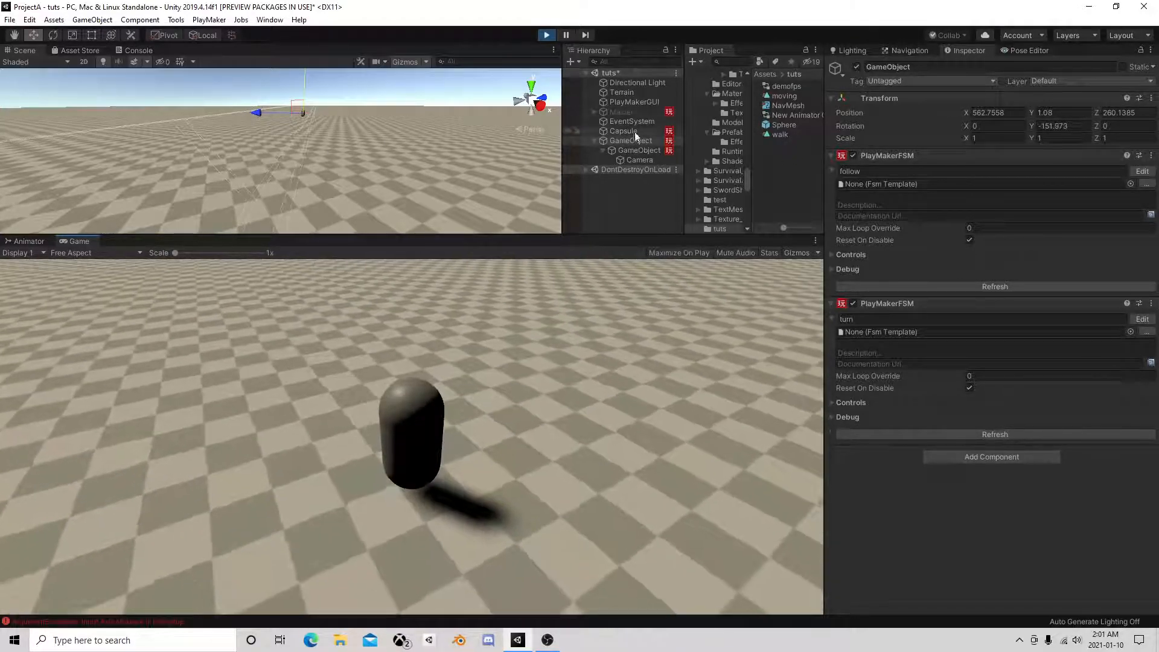
click(630, 141)
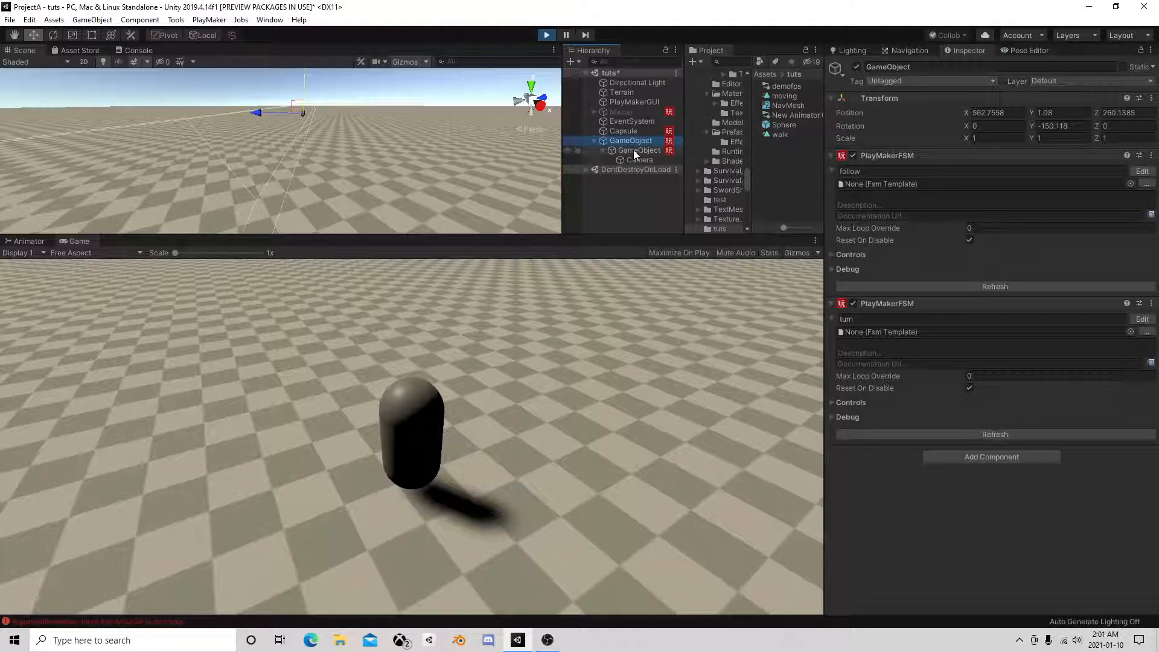
click(638, 150)
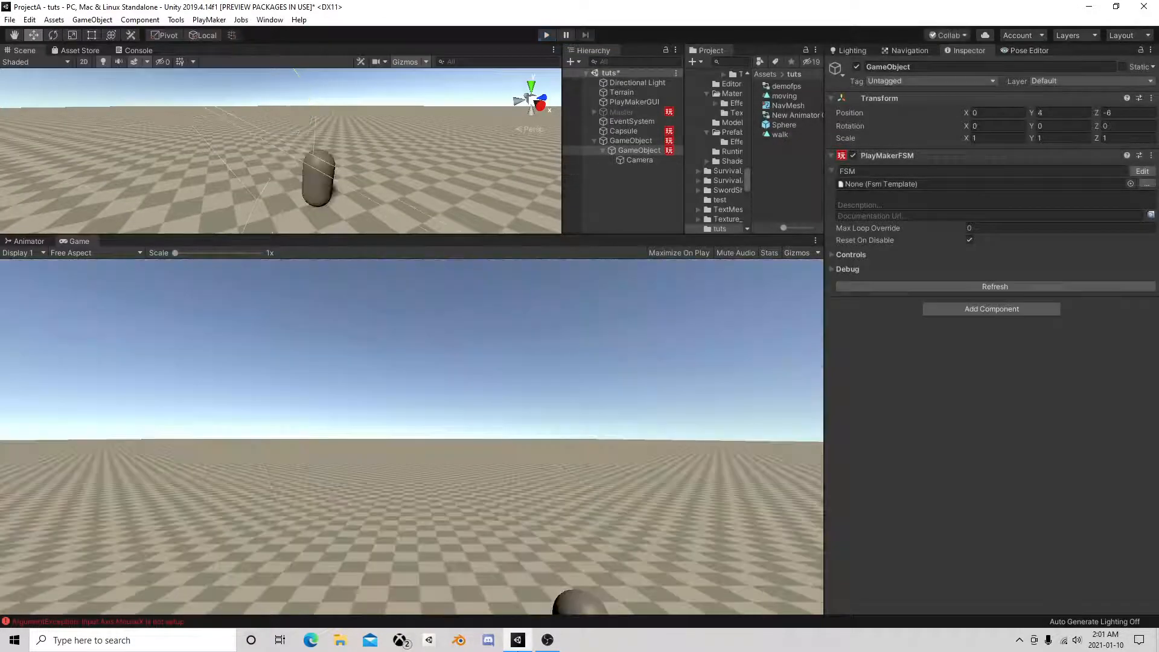
click(547, 640)
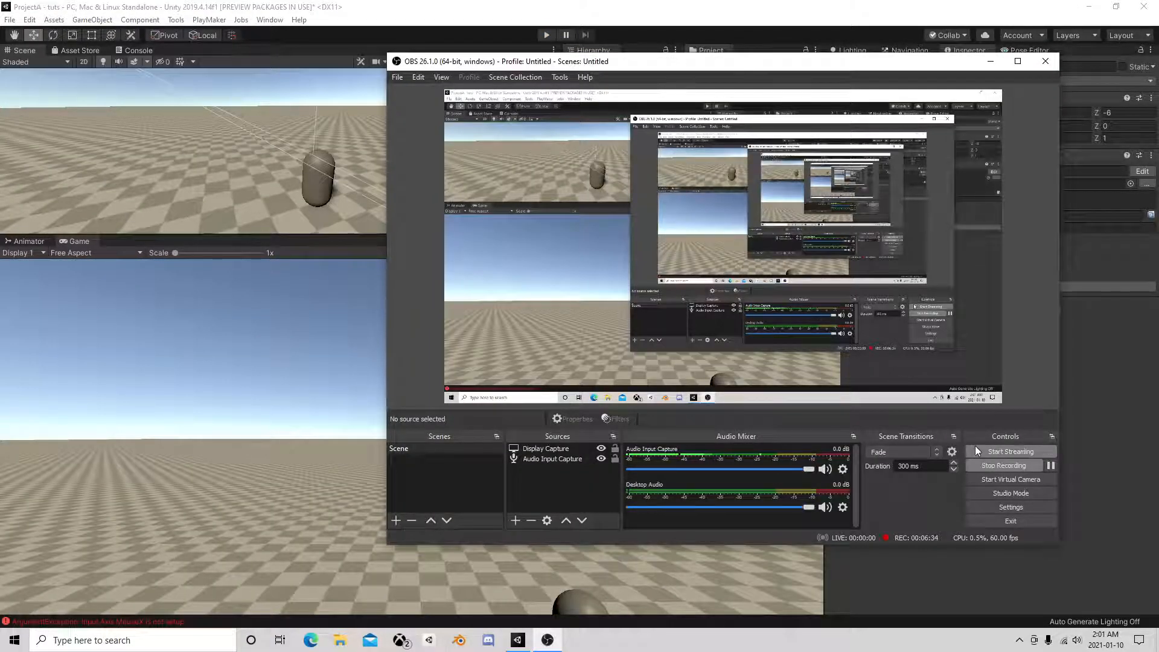